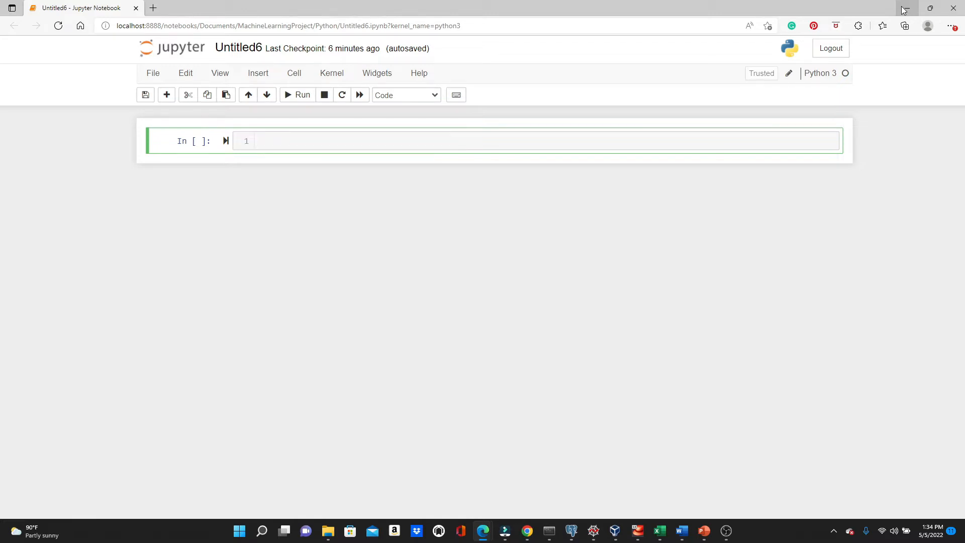
# Import pandas, read insurance.csv into df and display the 1338-row, 7-column table.
pyautogui.write('import pandas as p')
pyautogui.write('df = pd.rea')
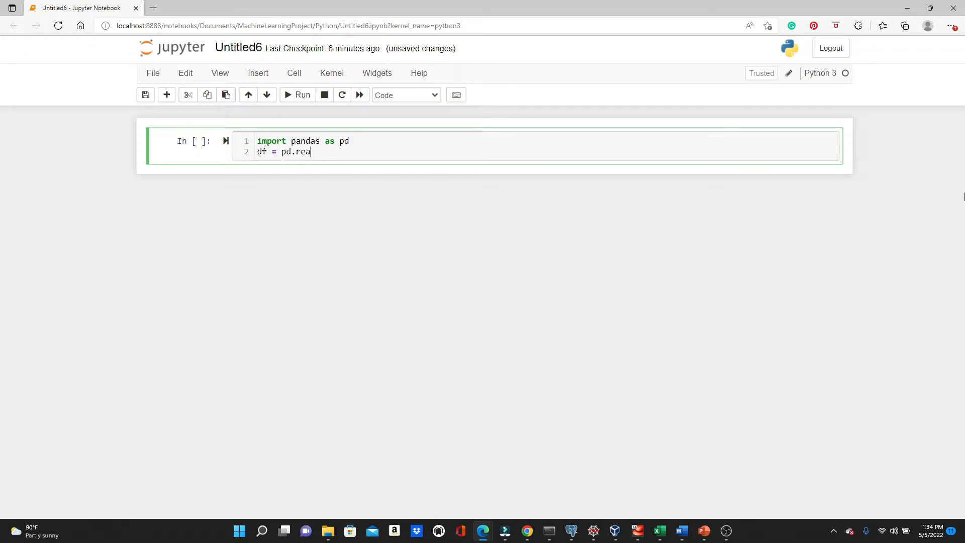
pyautogui.write("d_csv('ins")
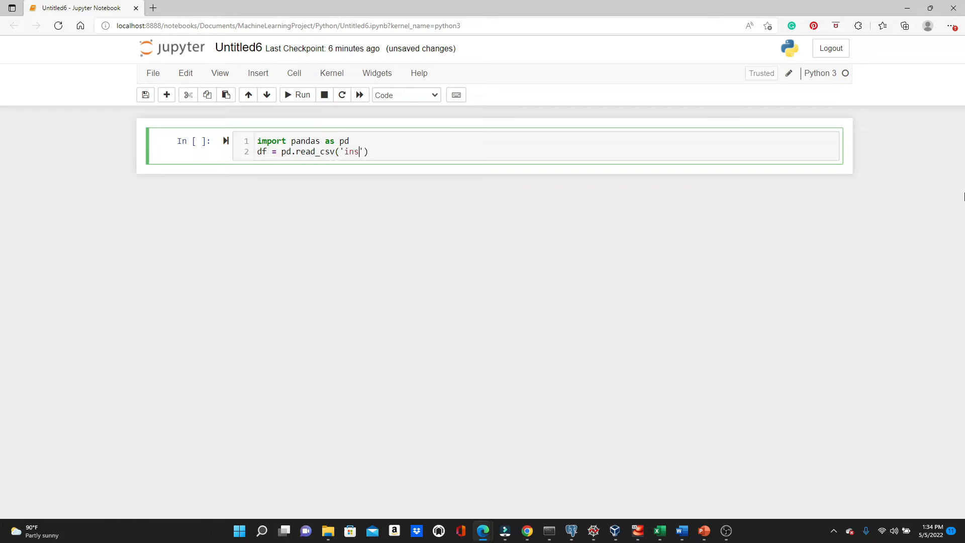
pyautogui.write('uran')
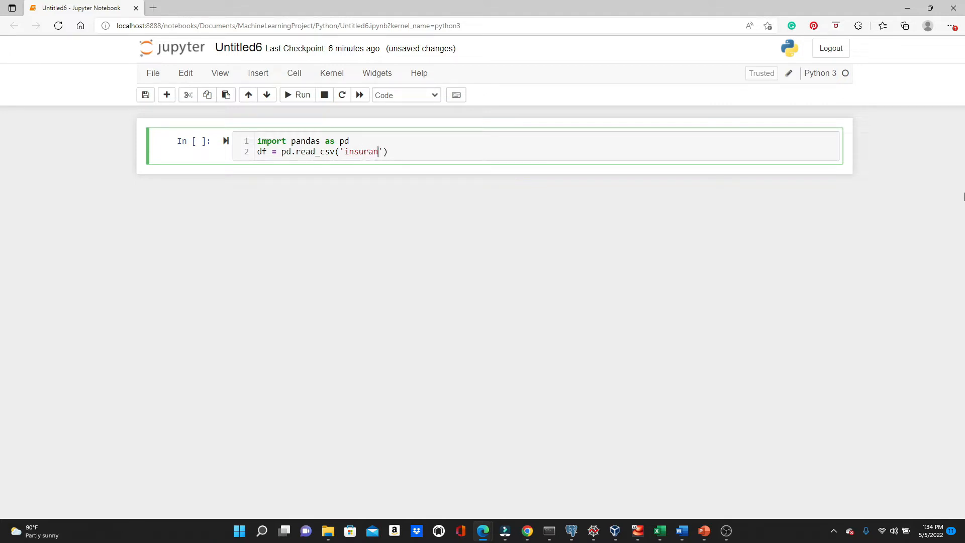
pyautogui.write('ce.csv')
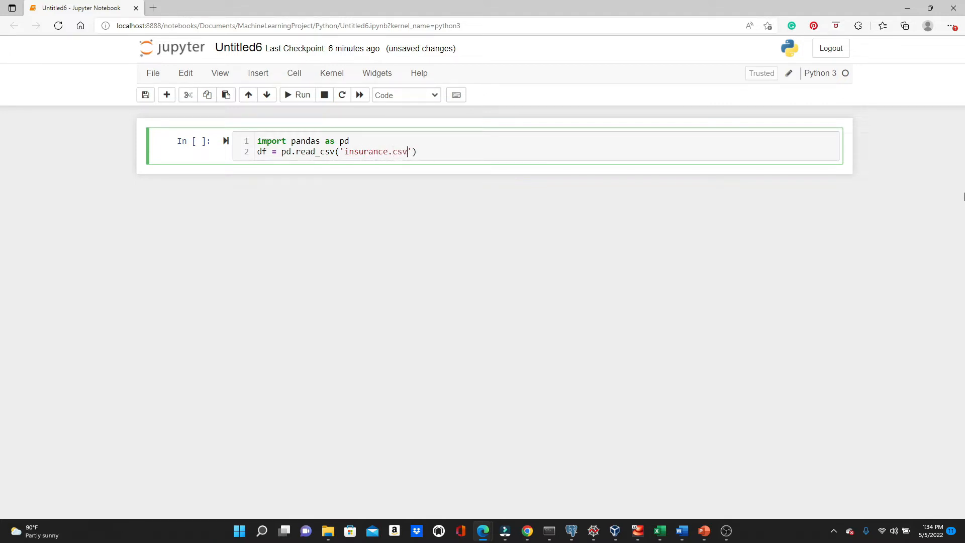
pyautogui.press('Shift+Enter')
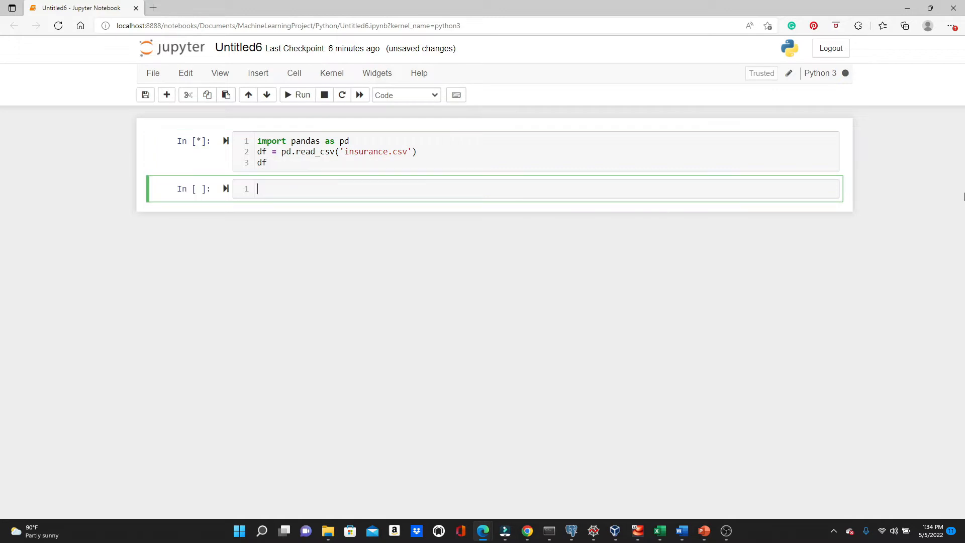
pyautogui.click(297, 95)
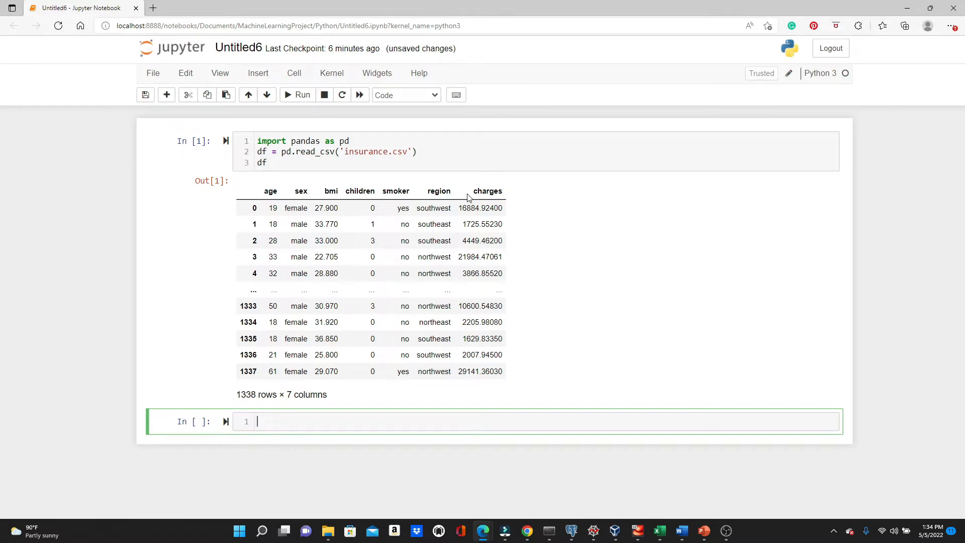
pyautogui.moveTo(269, 179)
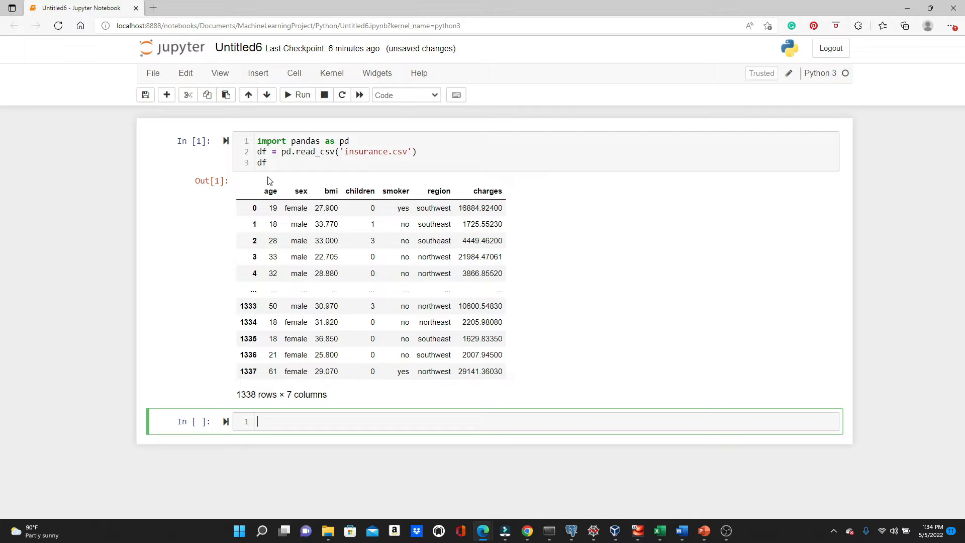
pyautogui.moveTo(269, 201)
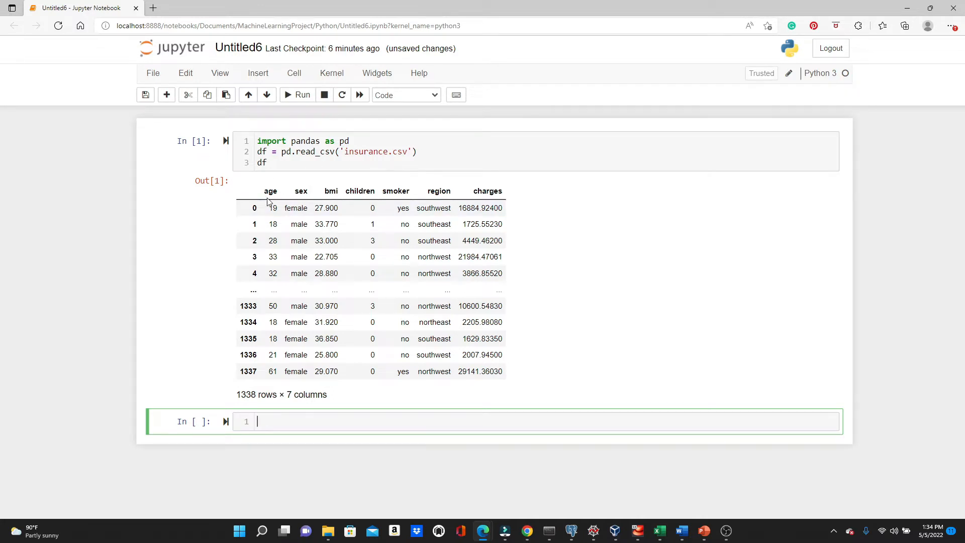
pyautogui.moveTo(432, 186)
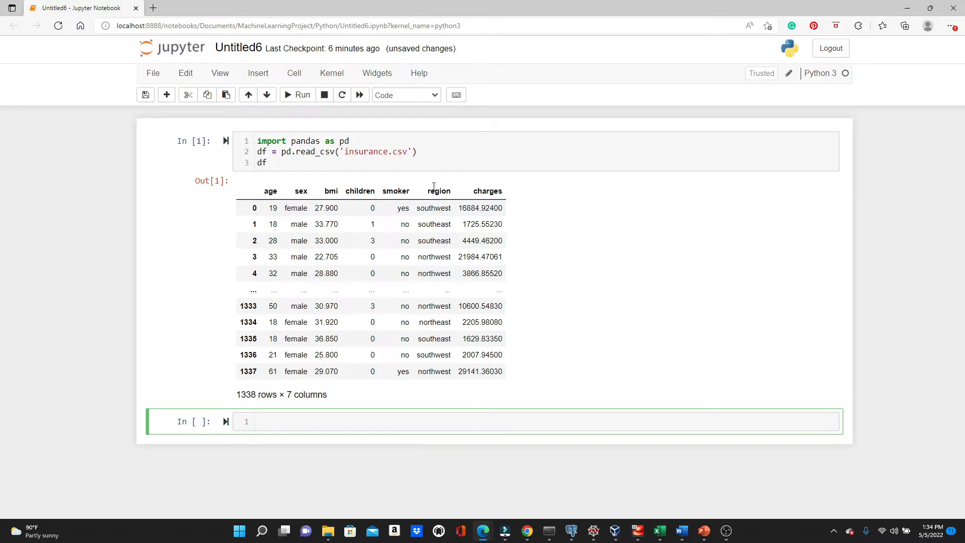
pyautogui.moveTo(398, 253)
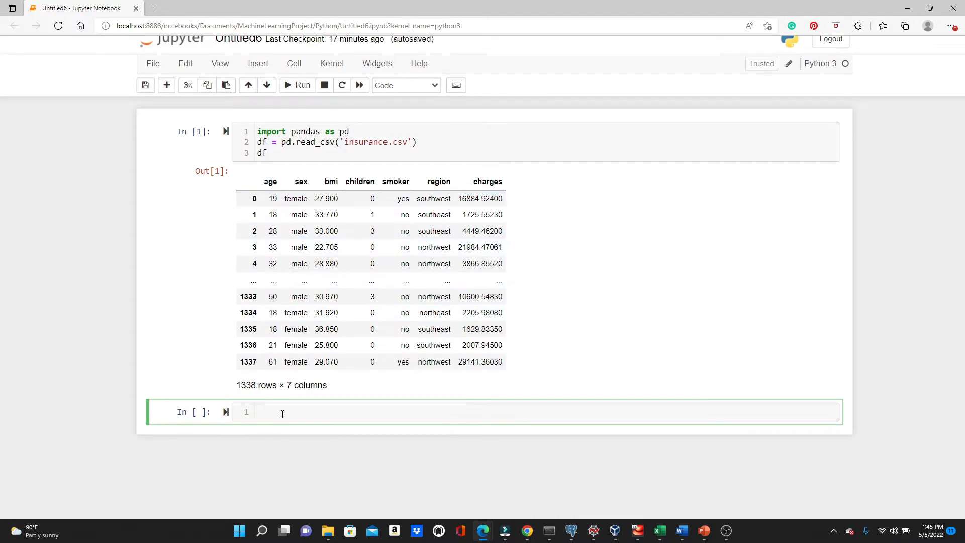
# Convert df['sex'] to category and replace it with cat.codes, likewise smoker and region.
pyautogui.click(282, 412)
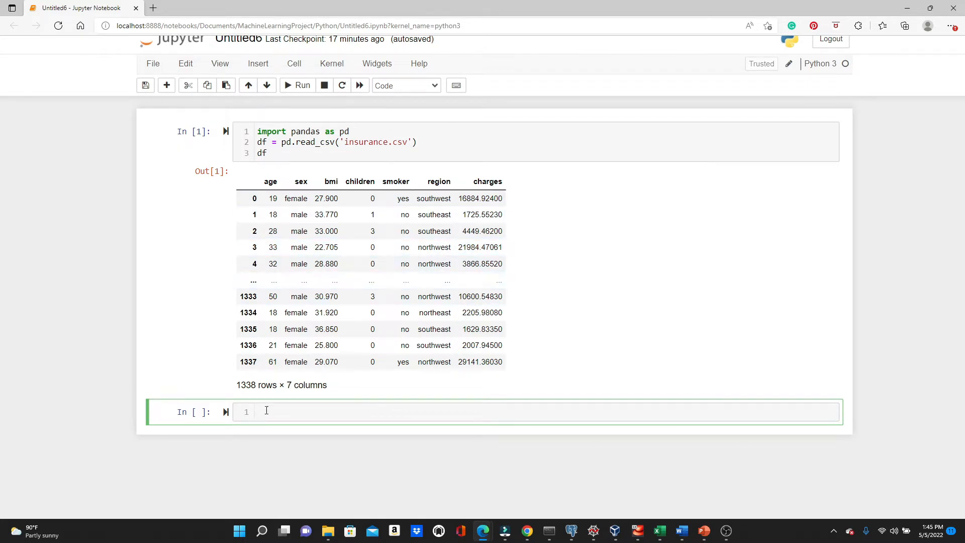
pyautogui.write("df['se']  =d")
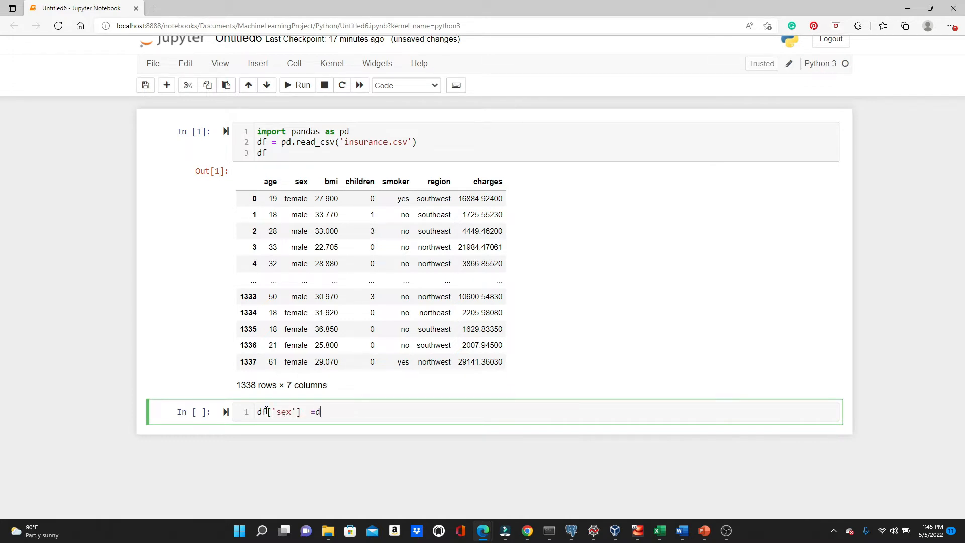
pyautogui.write("f['sex'].astype('")
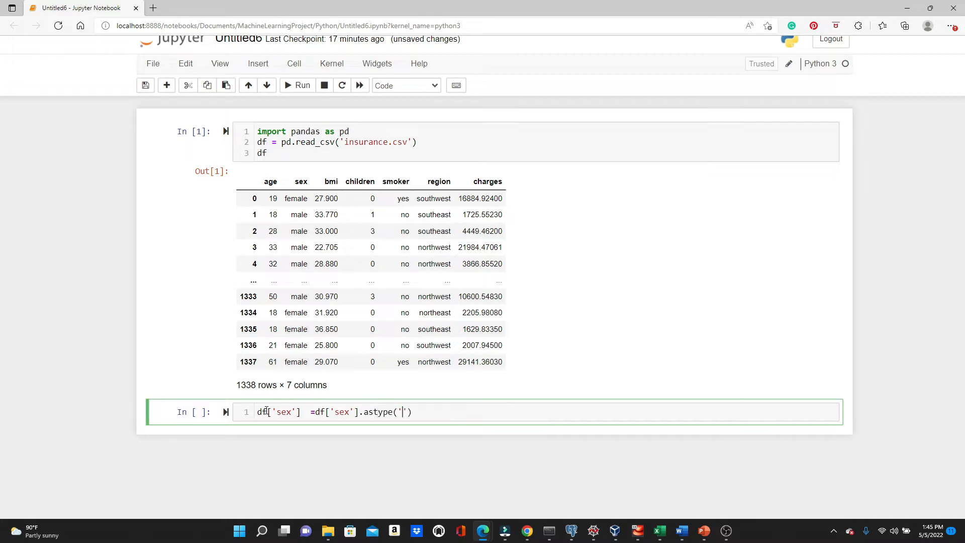
pyautogui.write('category')
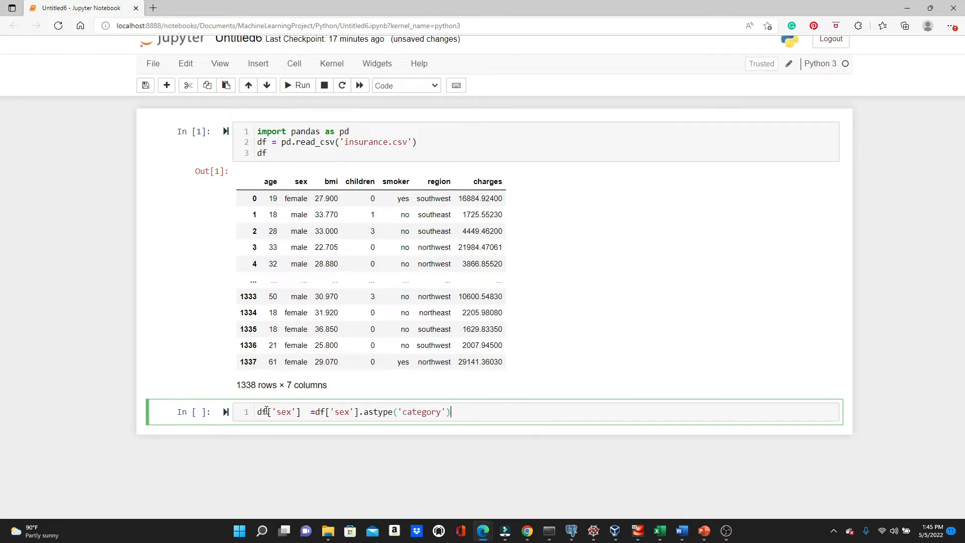
pyautogui.write('dfp')
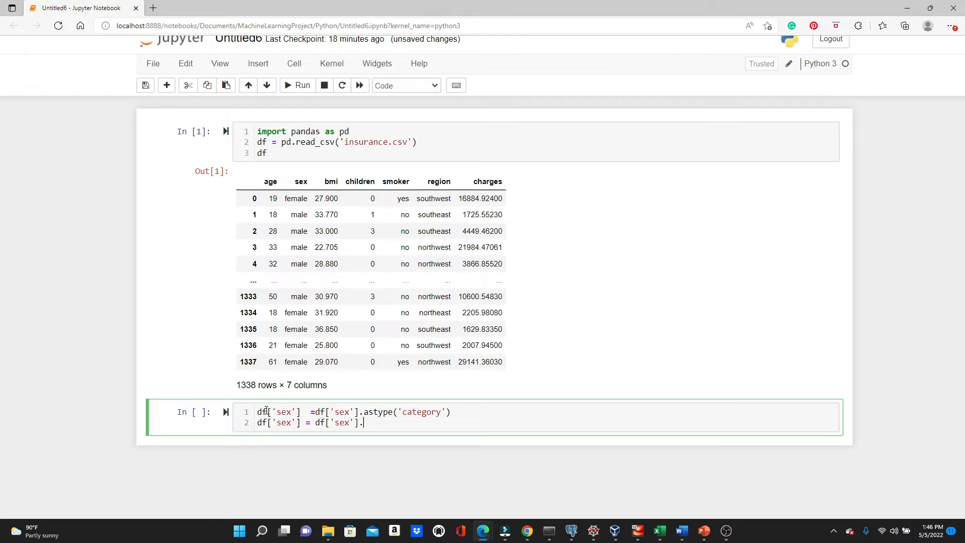
pyautogui.write('cat.codes')
pyautogui.write('df')
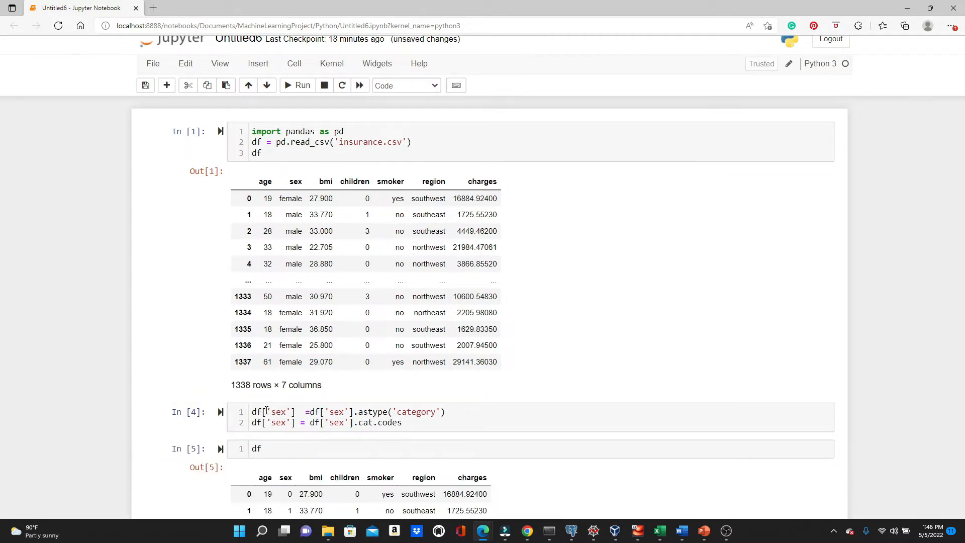
pyautogui.scroll(-3)
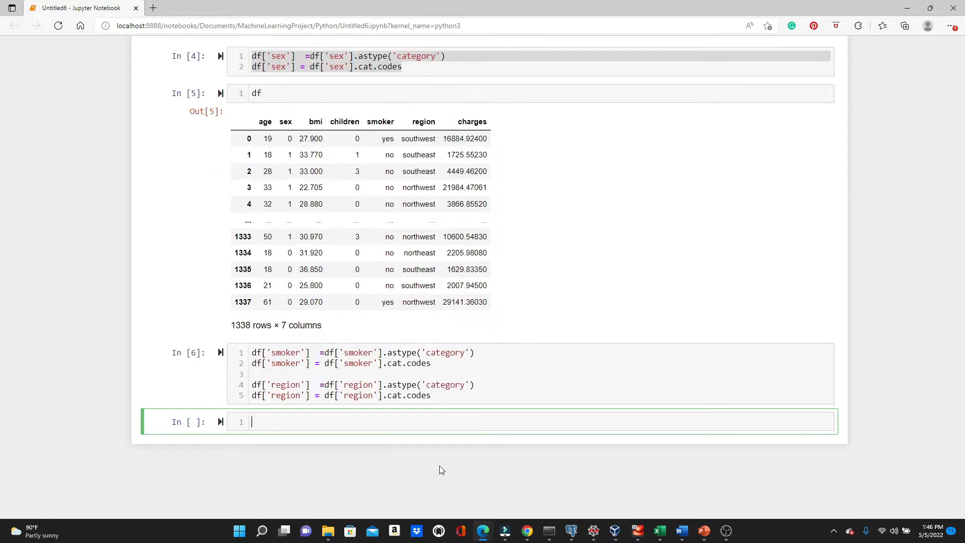
# Redisplay df showing sex, smoker and region as numeric codes.
pyautogui.write('df')
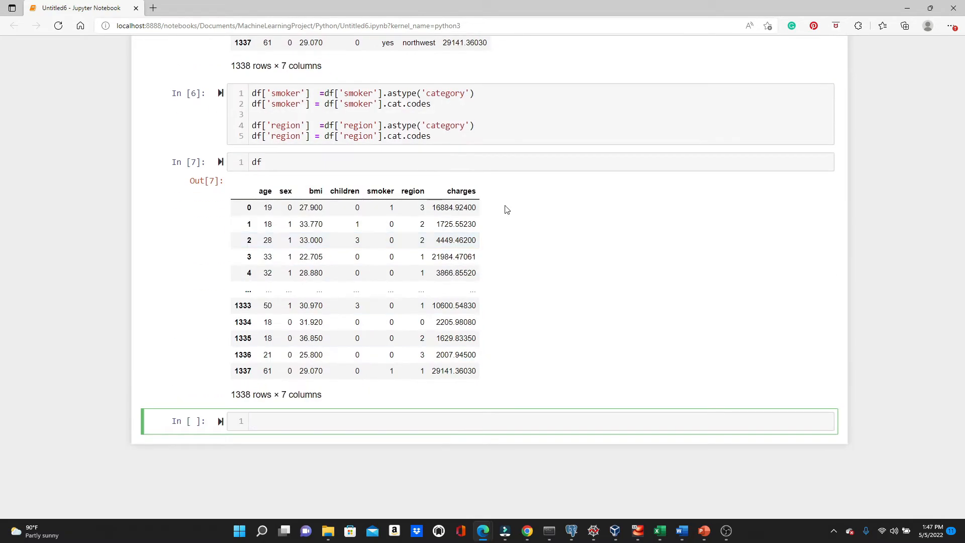
pyautogui.moveTo(434, 339)
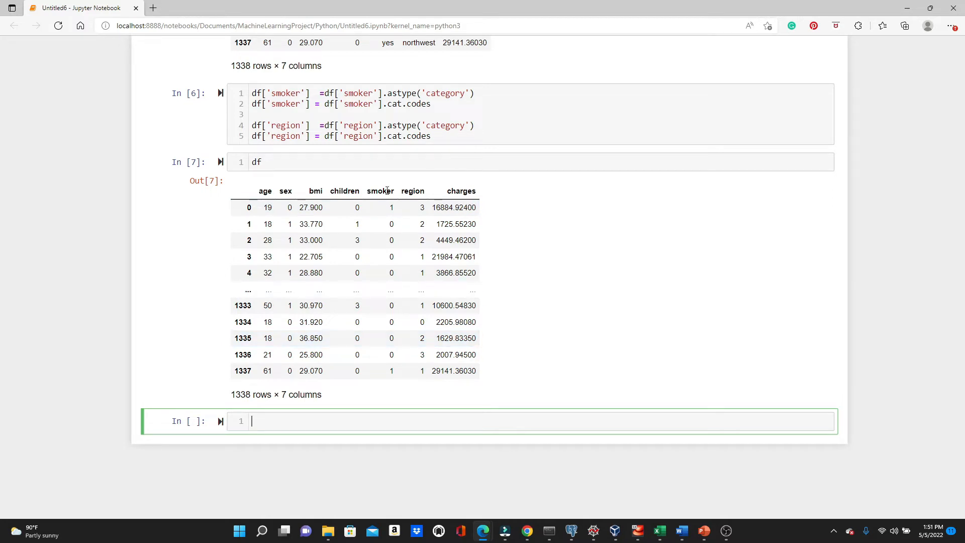
# Run df.isnull().sum() to confirm zero missing values in all seven columns.
pyautogui.write('d')
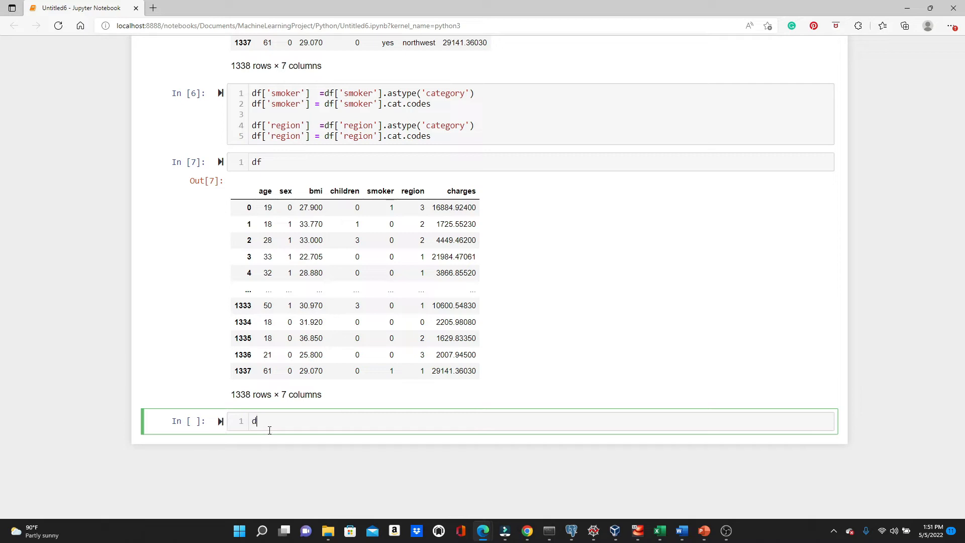
pyautogui.write('f.isnu')
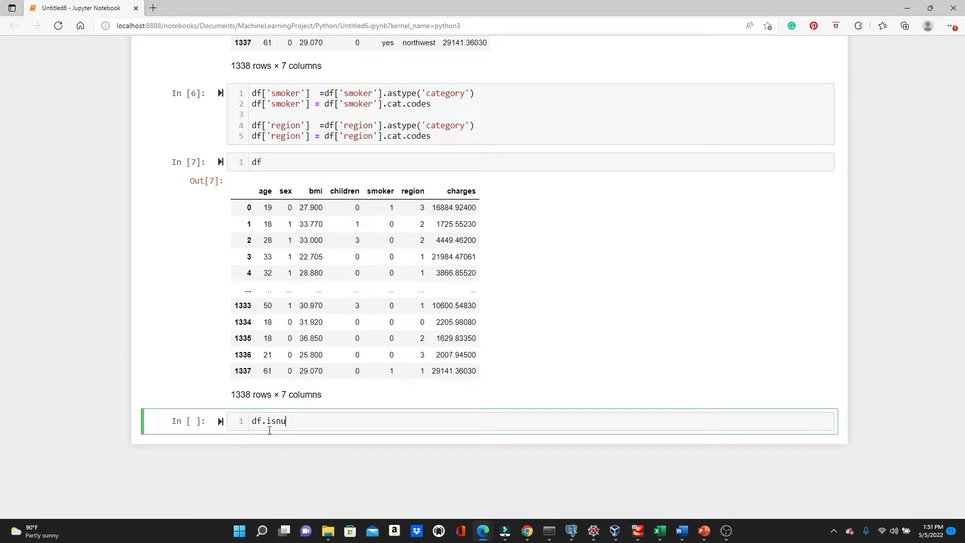
pyautogui.write('ll().sum(')
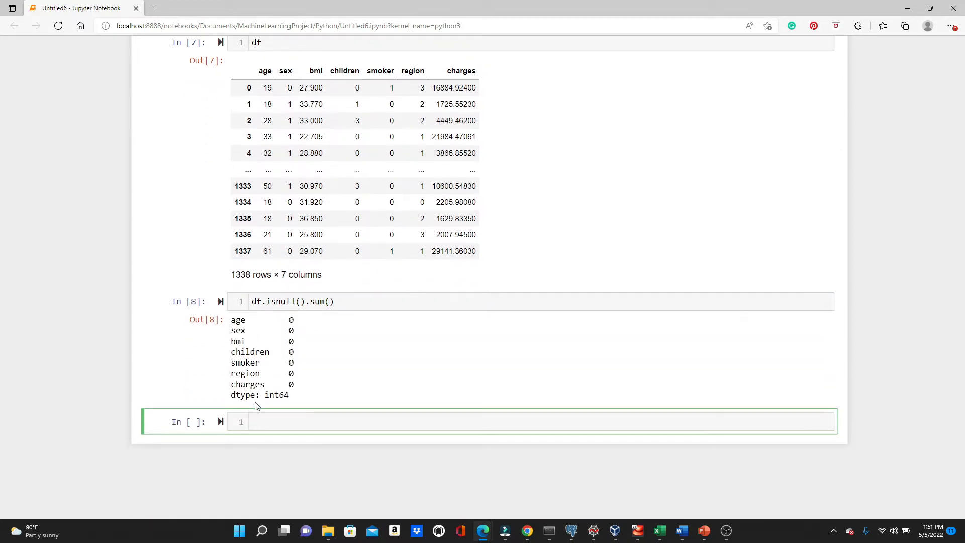
pyautogui.moveTo(538, 163)
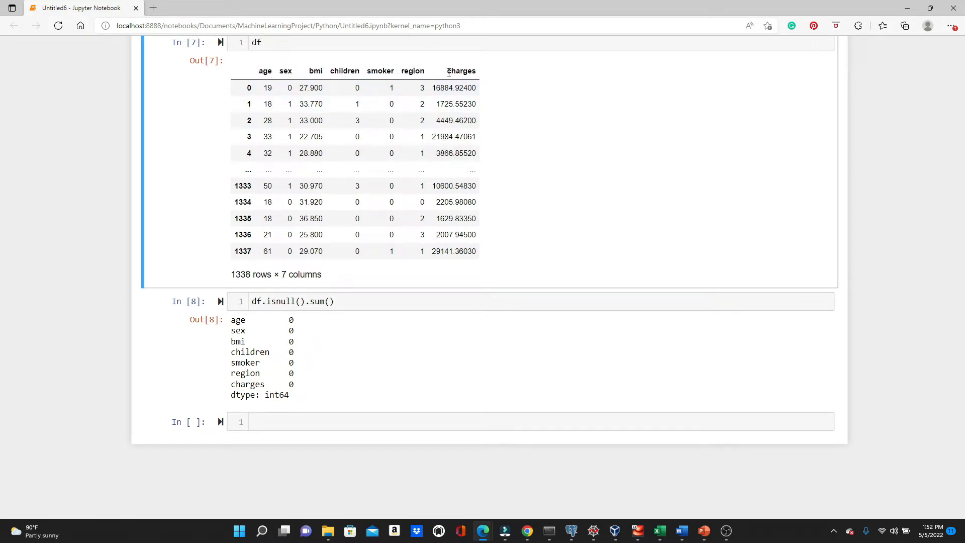
pyautogui.doubleClick(461, 70)
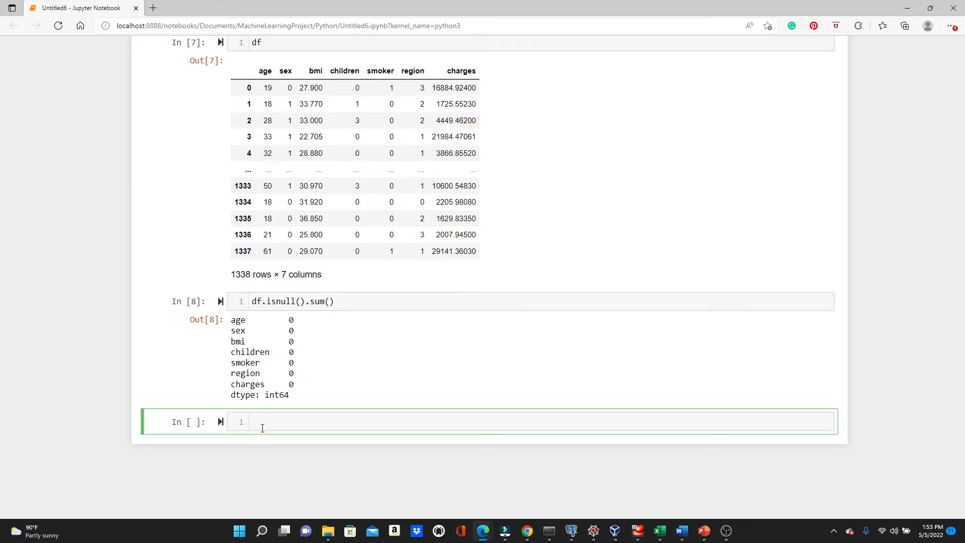
# Define X = df.drop(columns='charges') and y = df['charges'].
pyautogui.write('X = df')
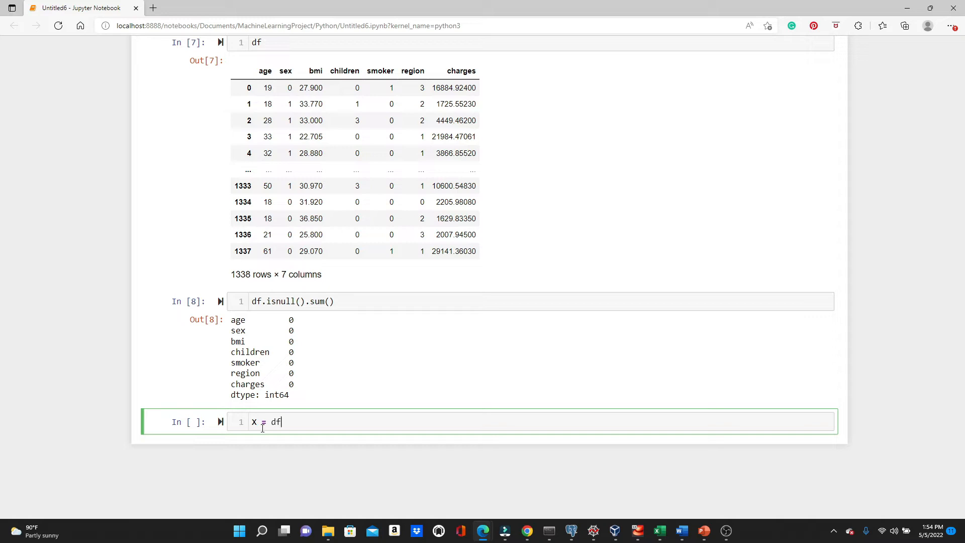
pyautogui.write('.drop()')
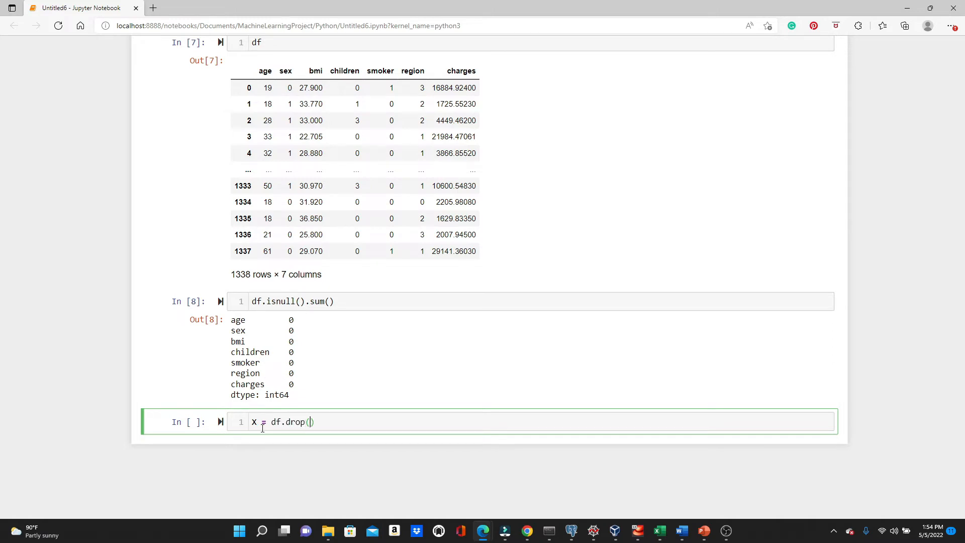
pyautogui.write('columns =')
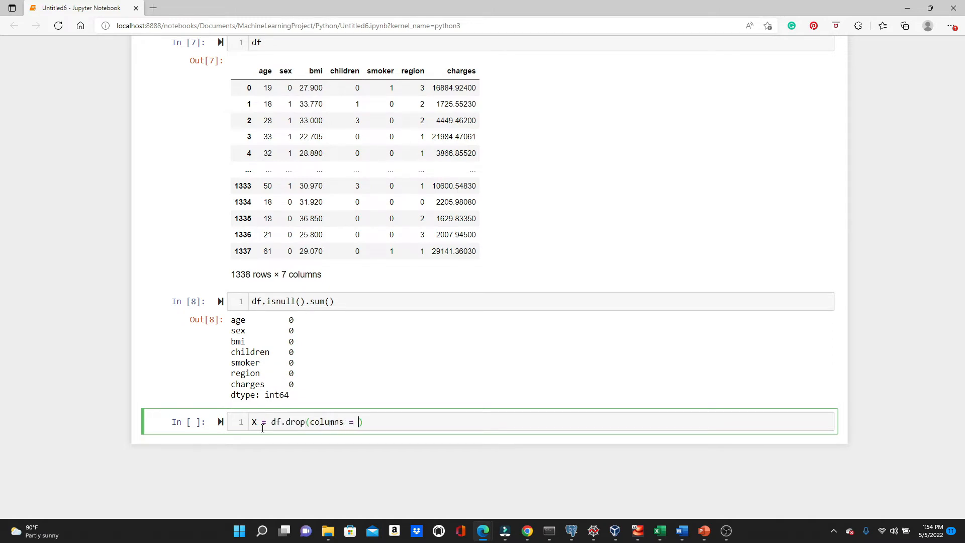
pyautogui.write("''")
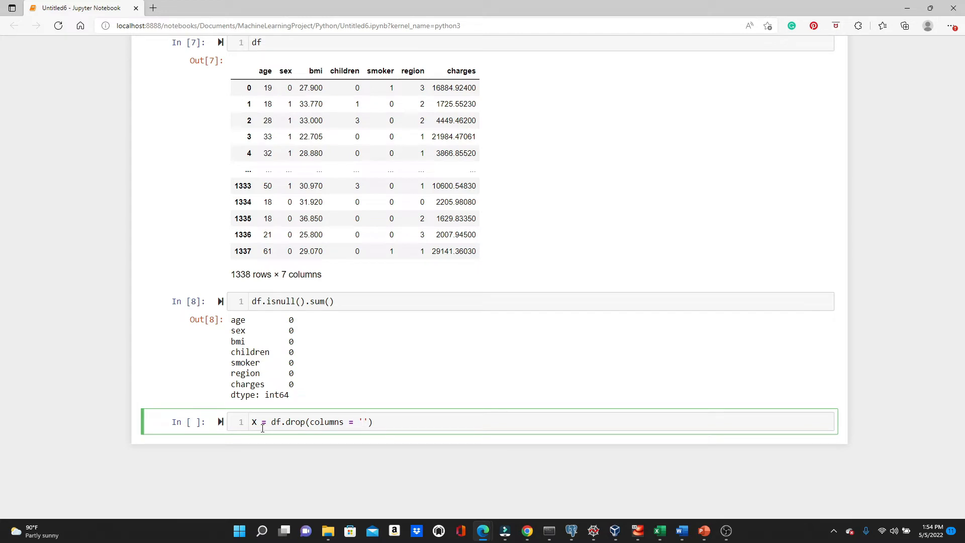
pyautogui.write('charges')
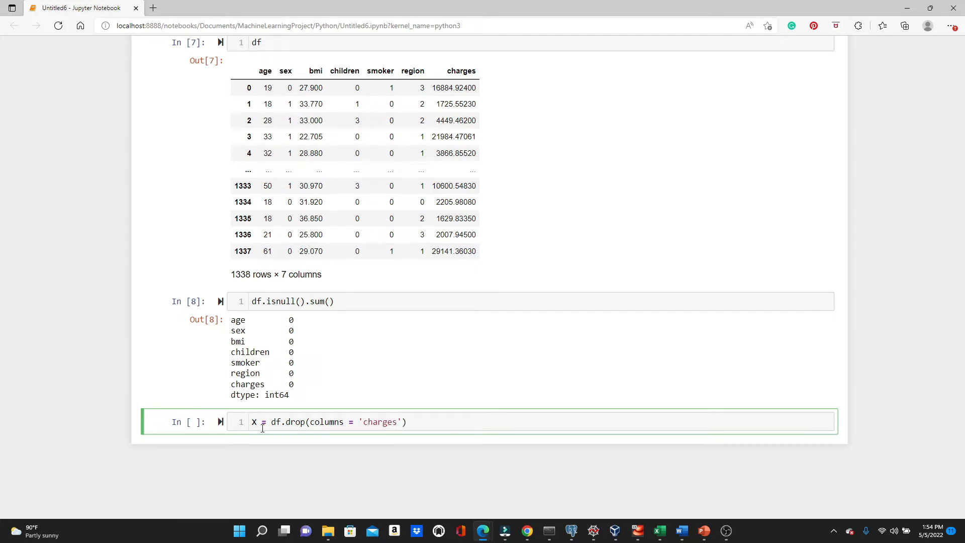
pyautogui.press('Enter')
pyautogui.write('X')
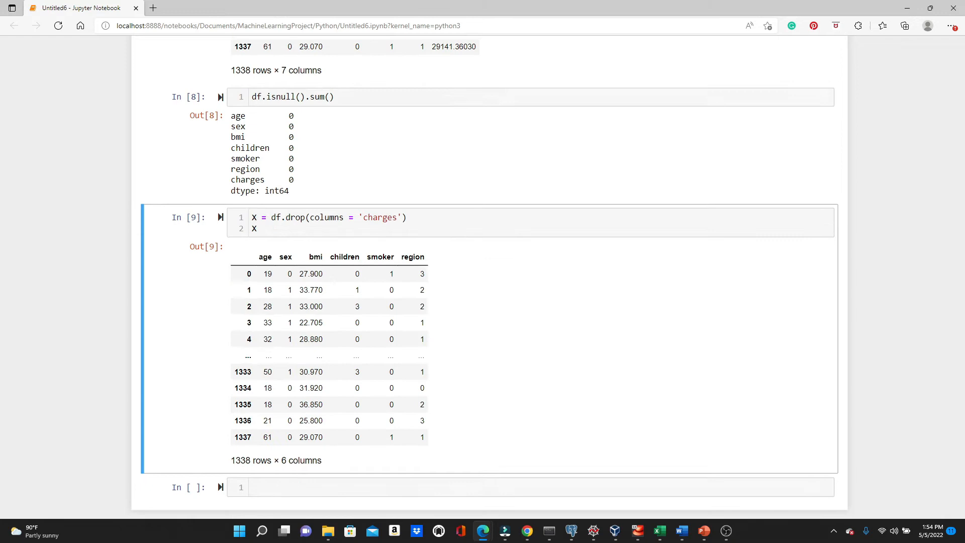
pyautogui.write("y = df['charges")
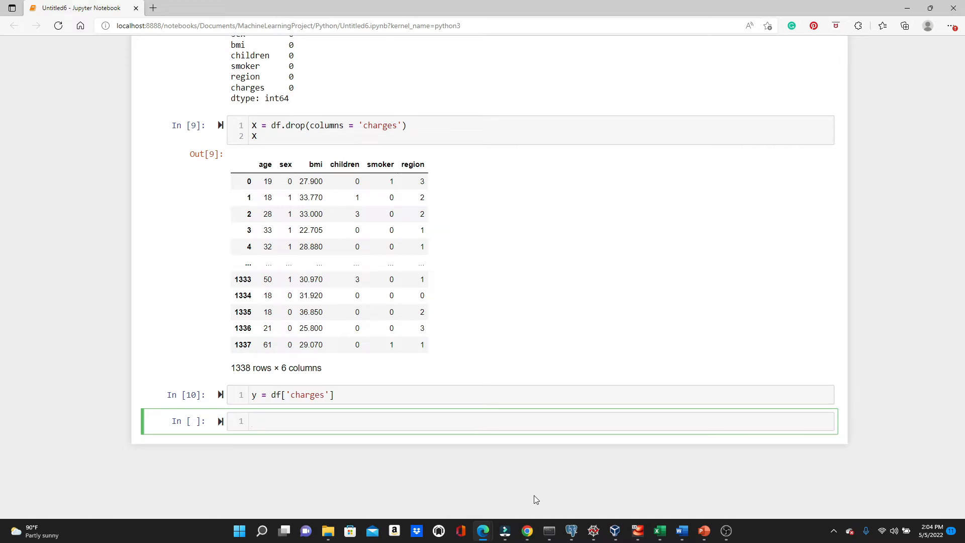
# Import train_test_split from sklearn.model_selection.
pyautogui.write('from skle')
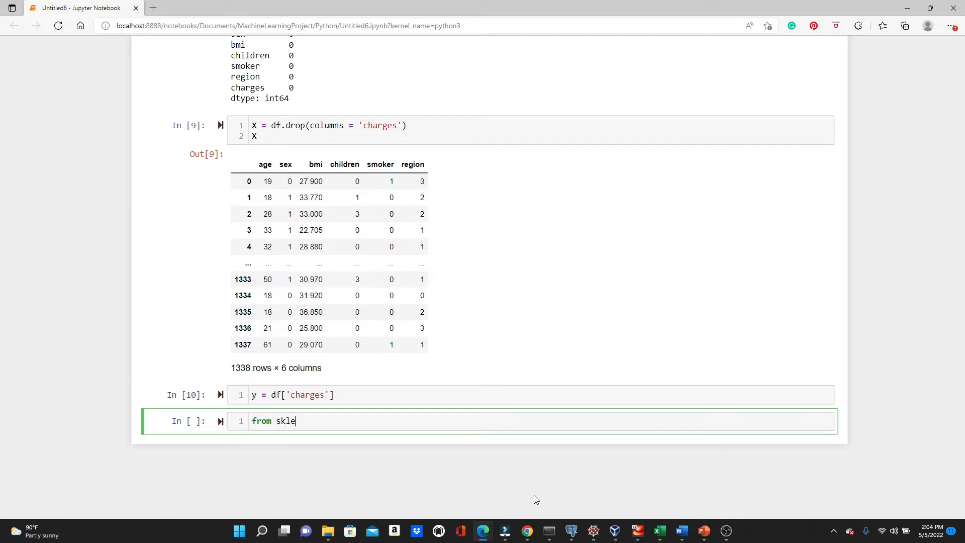
pyautogui.write('arn')
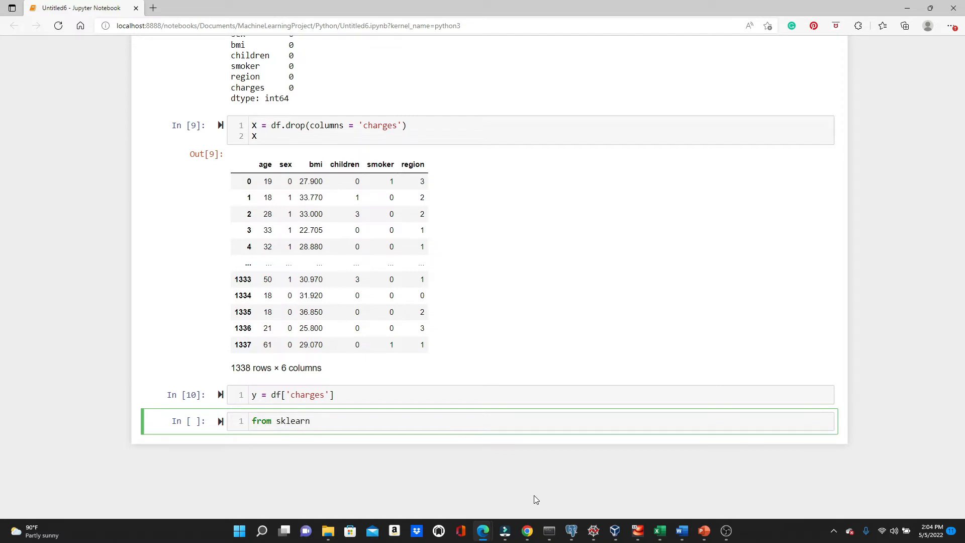
pyautogui.write('.model_sele')
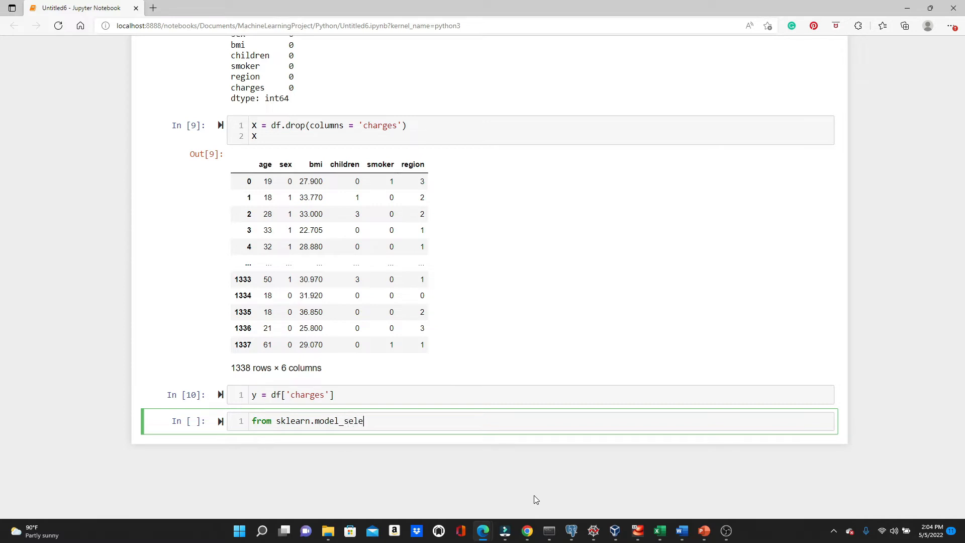
pyautogui.write('ction import')
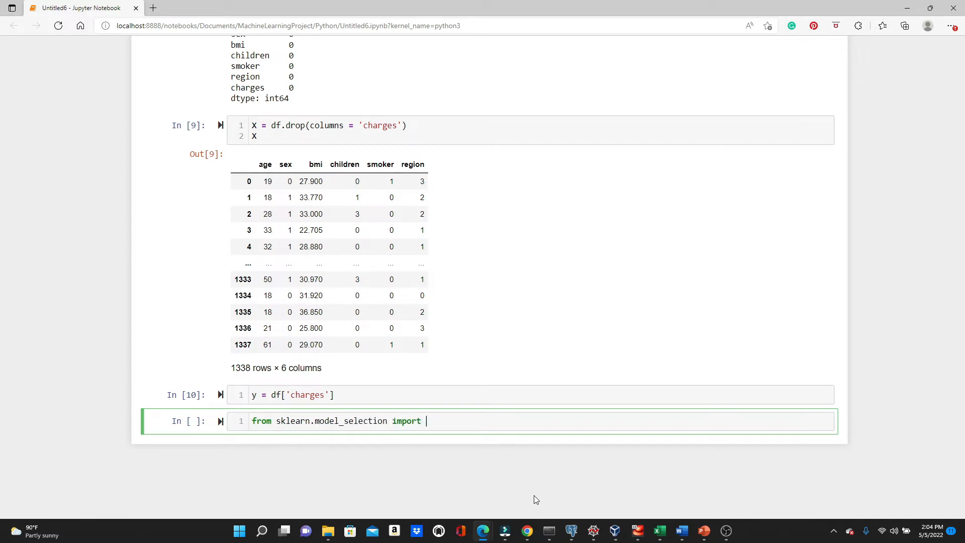
pyautogui.write('train_test_')
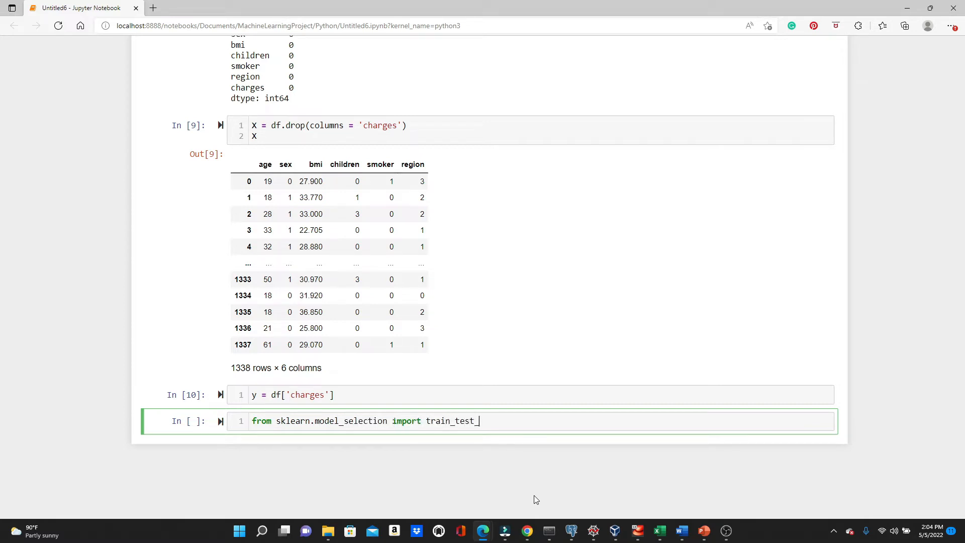
pyautogui.write('split')
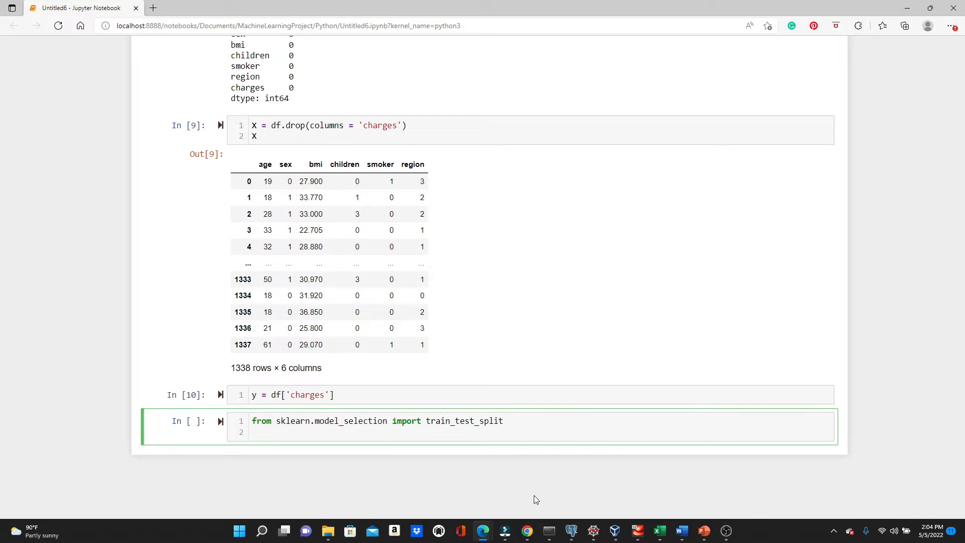
# Split X, y into X_train, X_test, y_train, y_test with test_size 0.3 and random_state 0.
pyautogui.write('X-t')
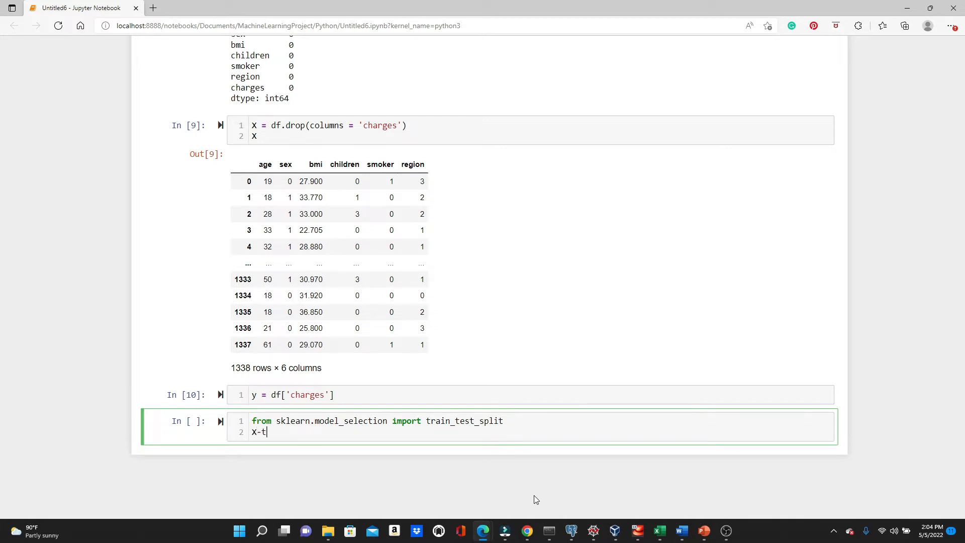
pyautogui.write('rain,')
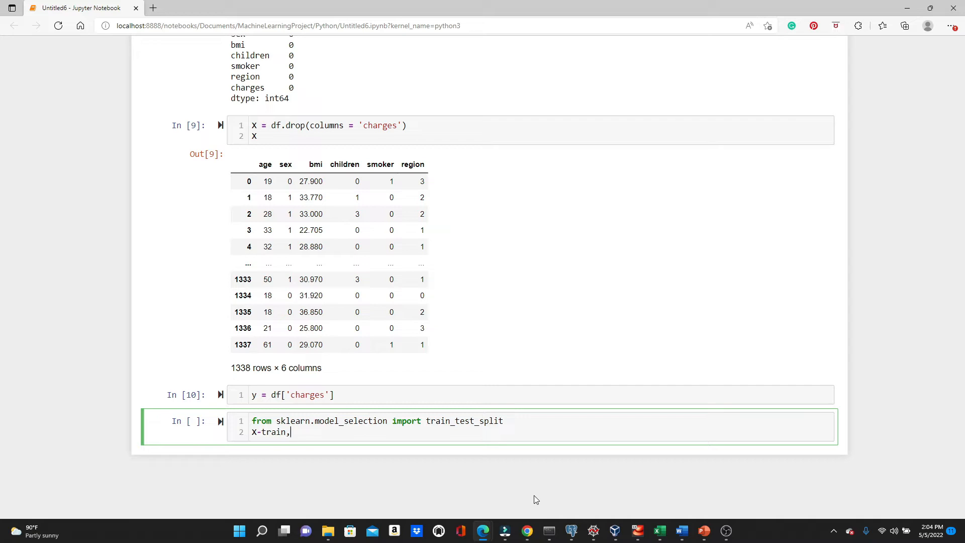
pyautogui.write('X-test')
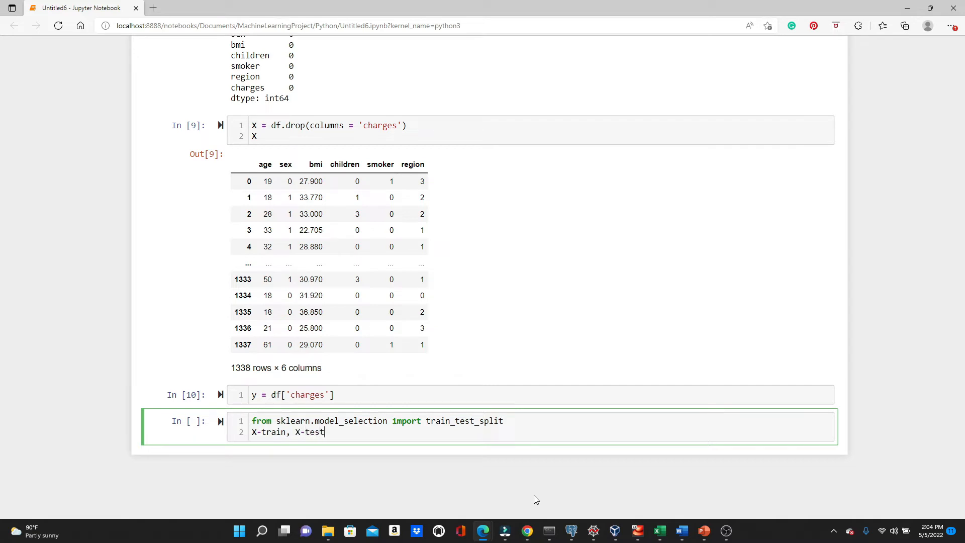
pyautogui.write(', y')
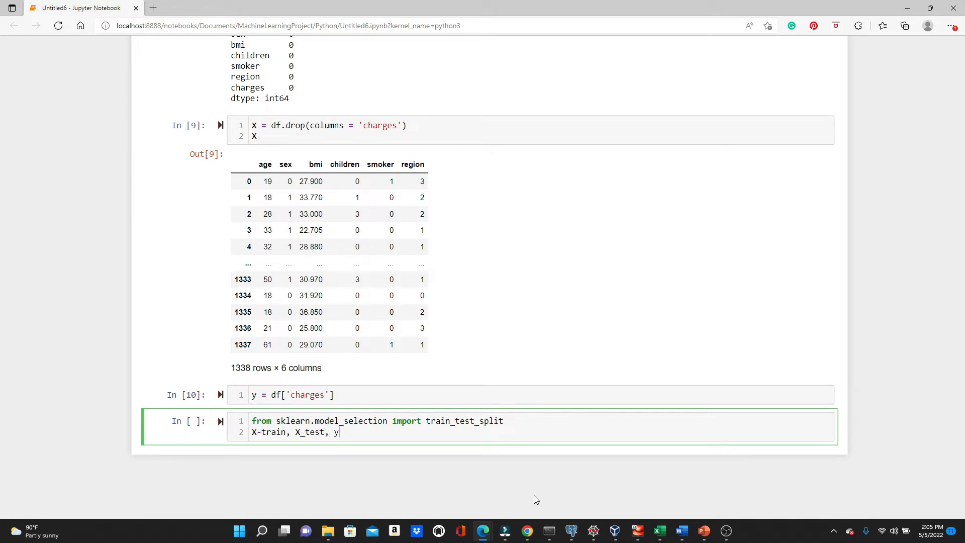
pyautogui.write('_train, y')
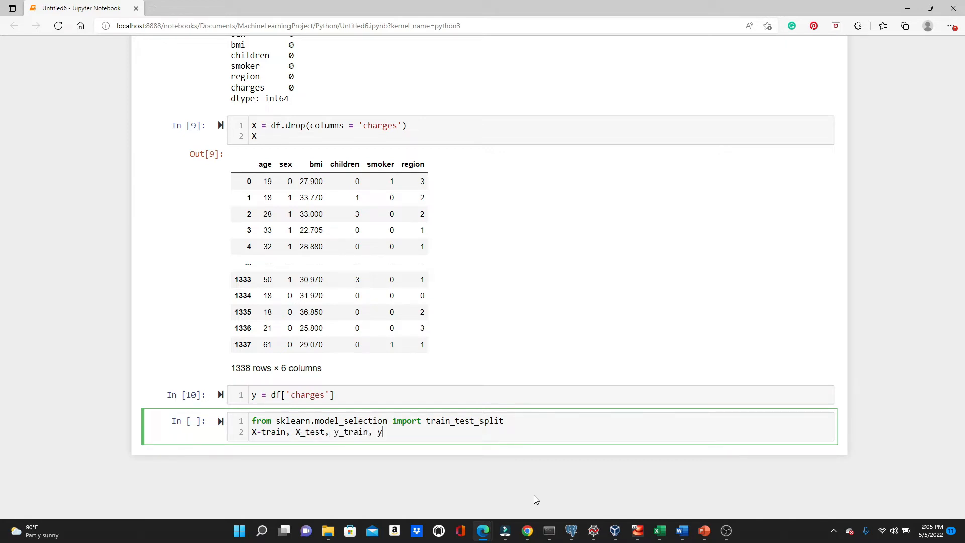
pyautogui.write('_test =')
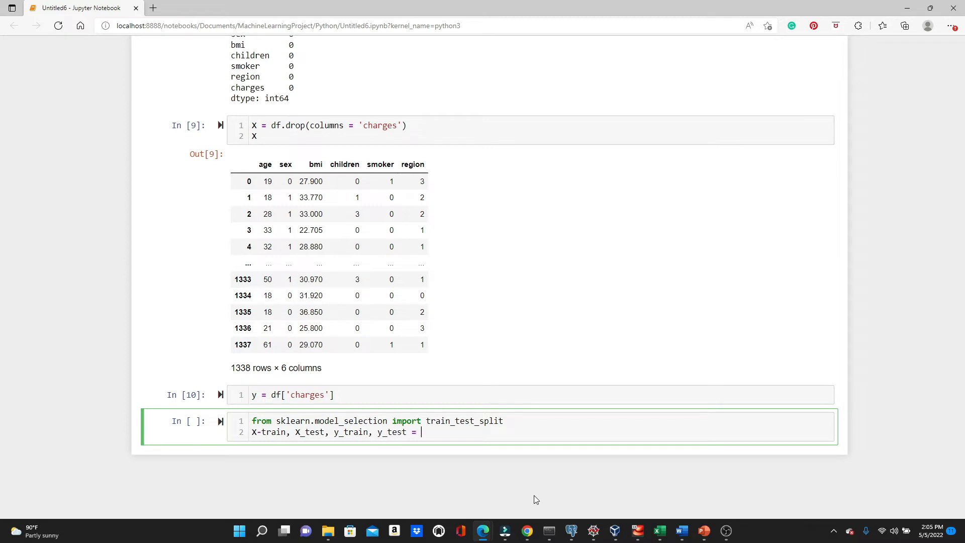
pyautogui.write('train_te')
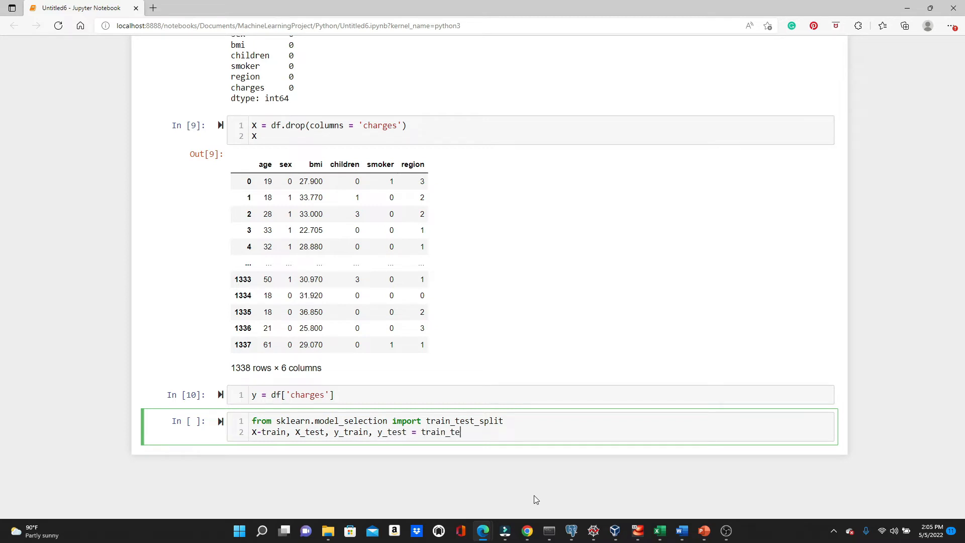
pyautogui.write('st_split(')
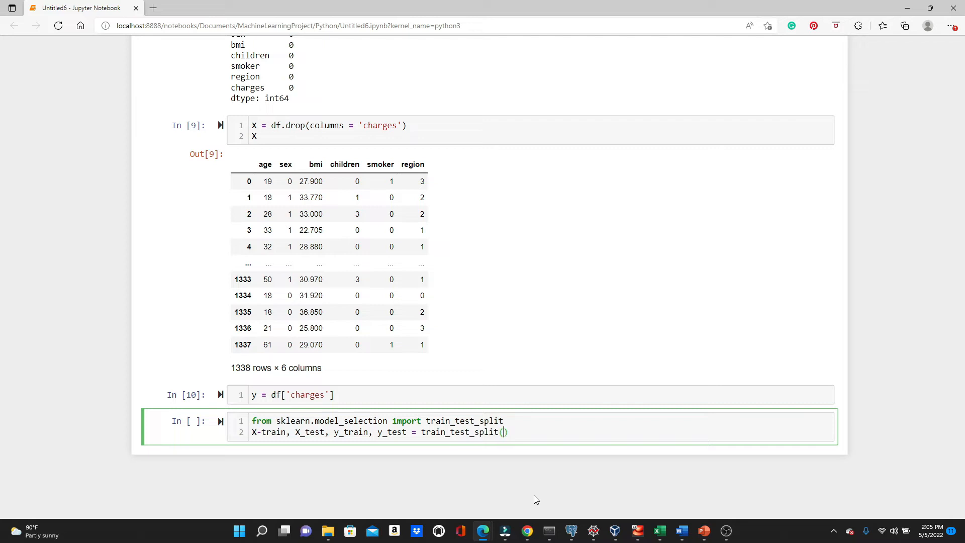
pyautogui.write('X,')
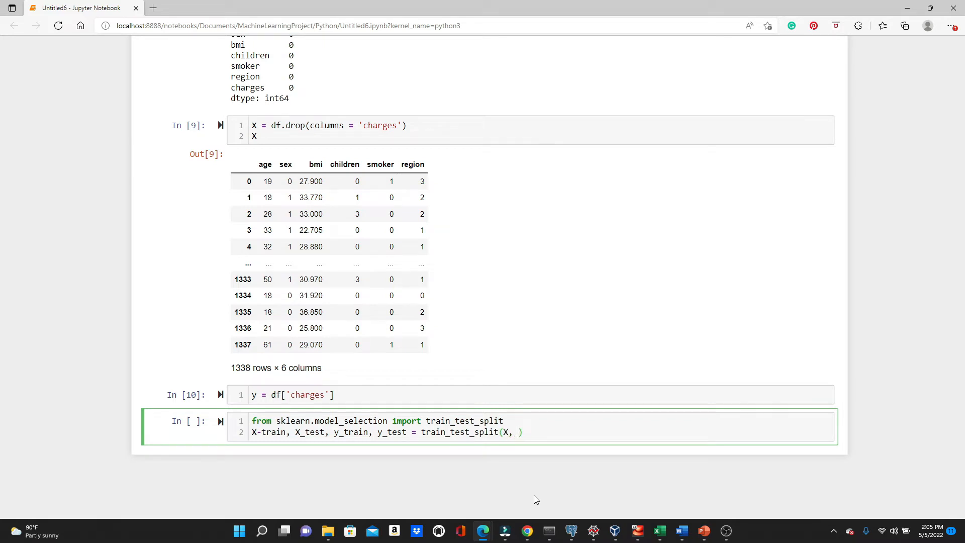
pyautogui.write('y,')
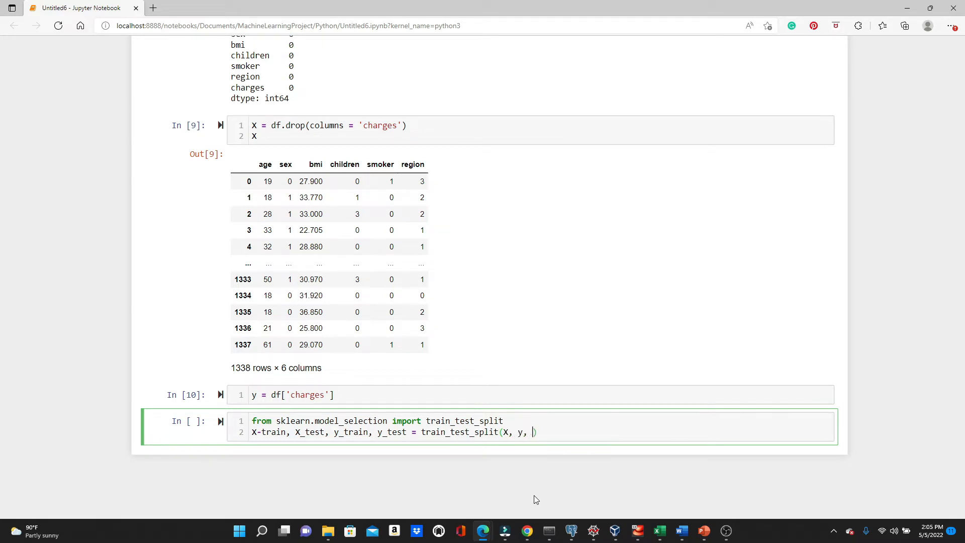
pyautogui.write('test_size = 0.3,')
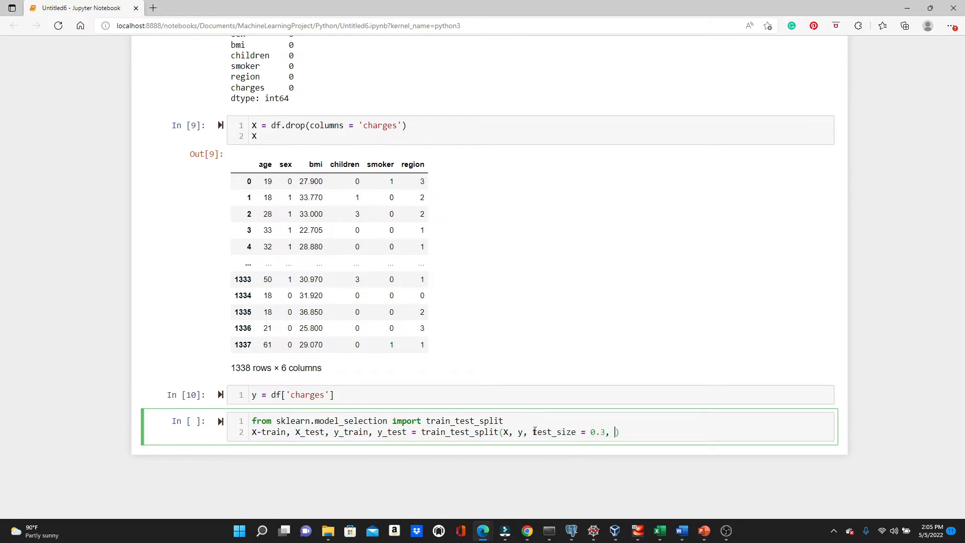
pyautogui.moveTo(532, 431); pyautogui.dragTo(609, 431)
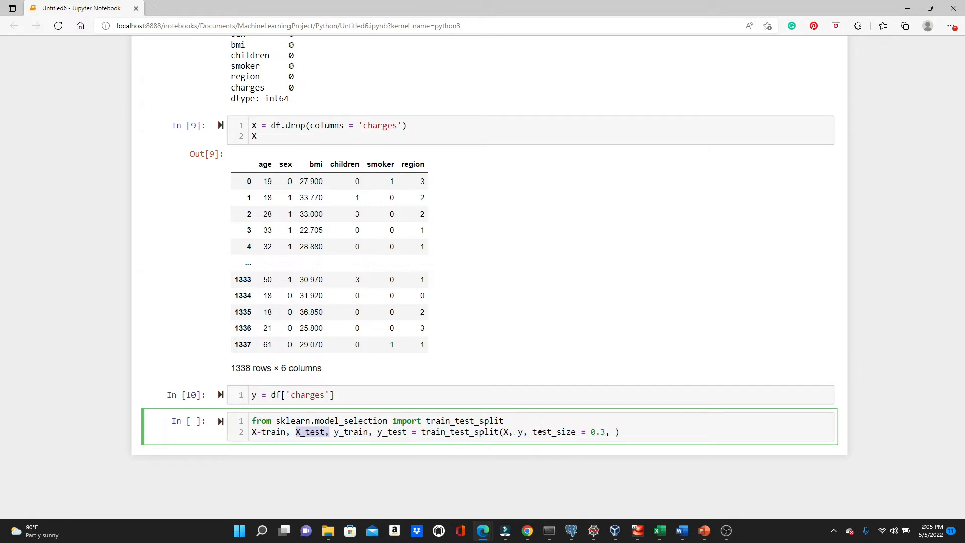
pyautogui.write('r')
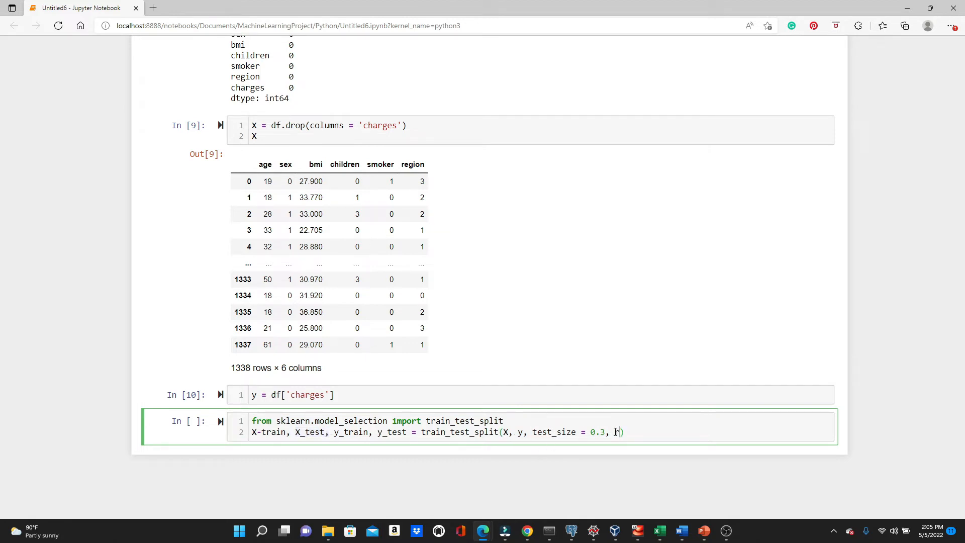
pyautogui.write('andom_state = 0')
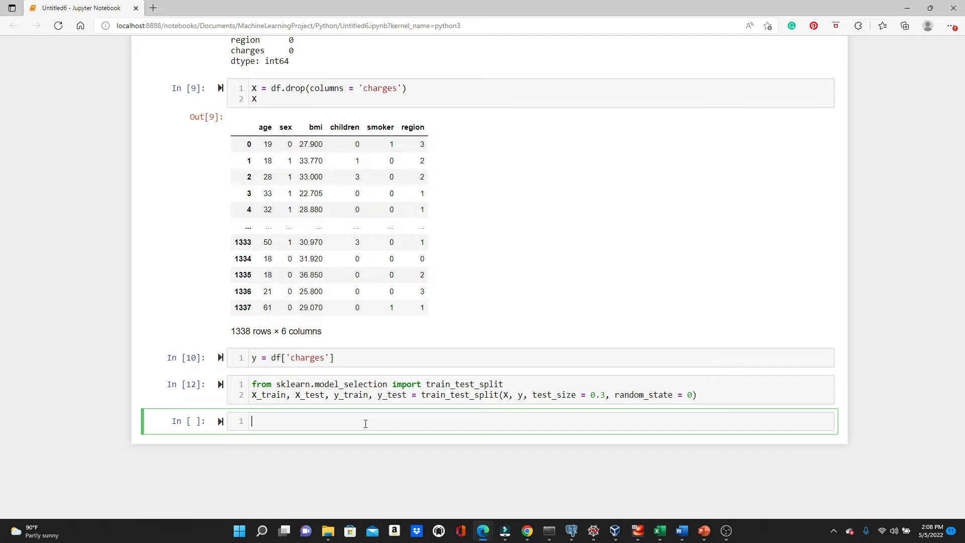
# Import LinearRegression from sklearn.linear_model and create lr = LinearRegression().
pyautogui.write('from i')
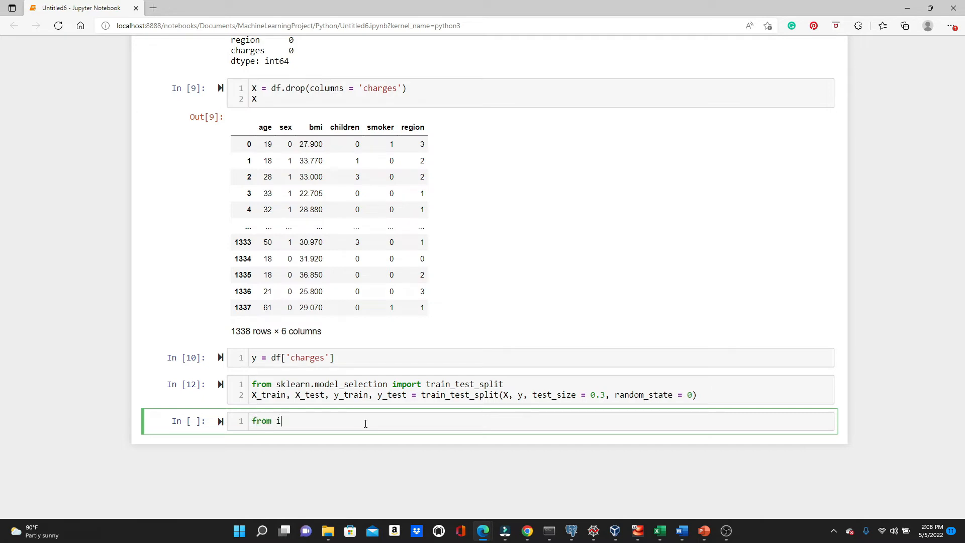
pyautogui.press('Backspace')
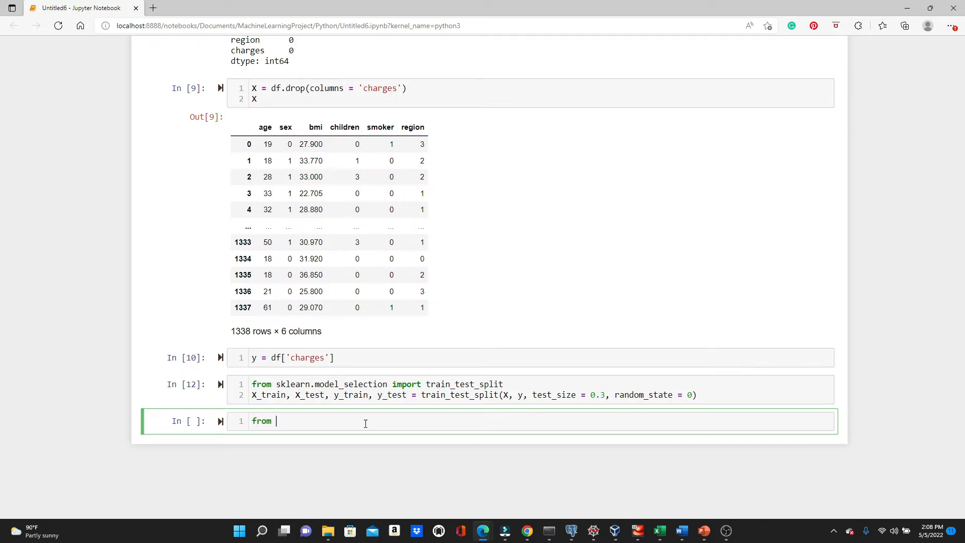
pyautogui.write('sklearn')
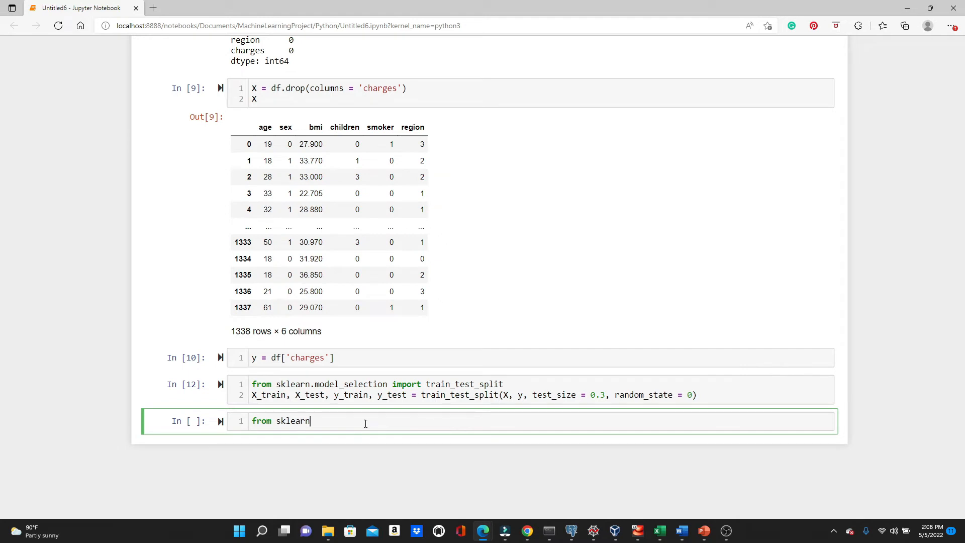
pyautogui.write('.line')
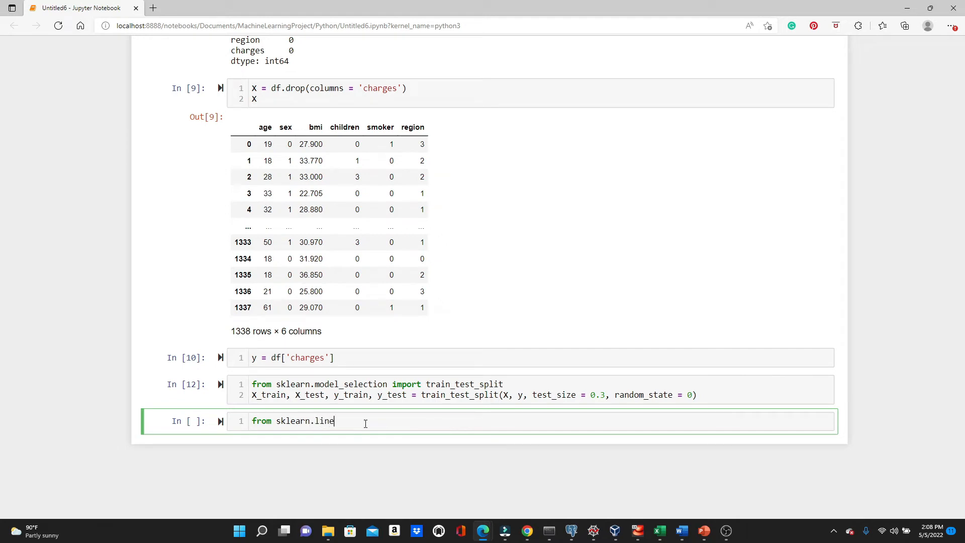
pyautogui.write('ar_model')
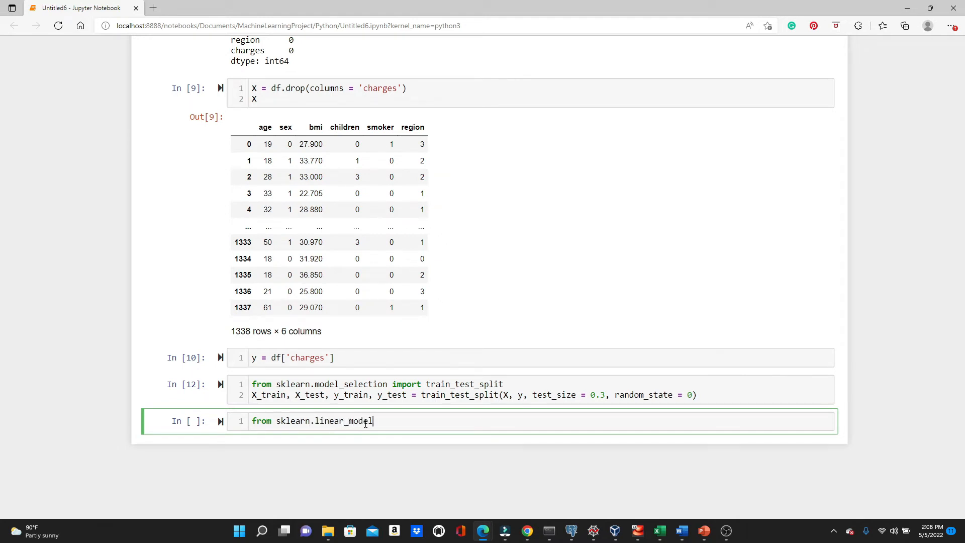
pyautogui.write('import L')
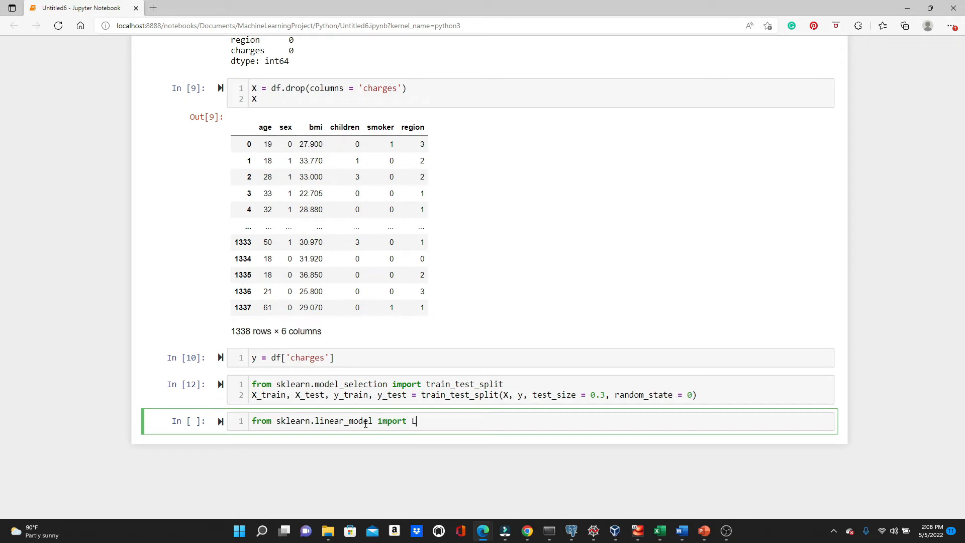
pyautogui.write('inearRegression')
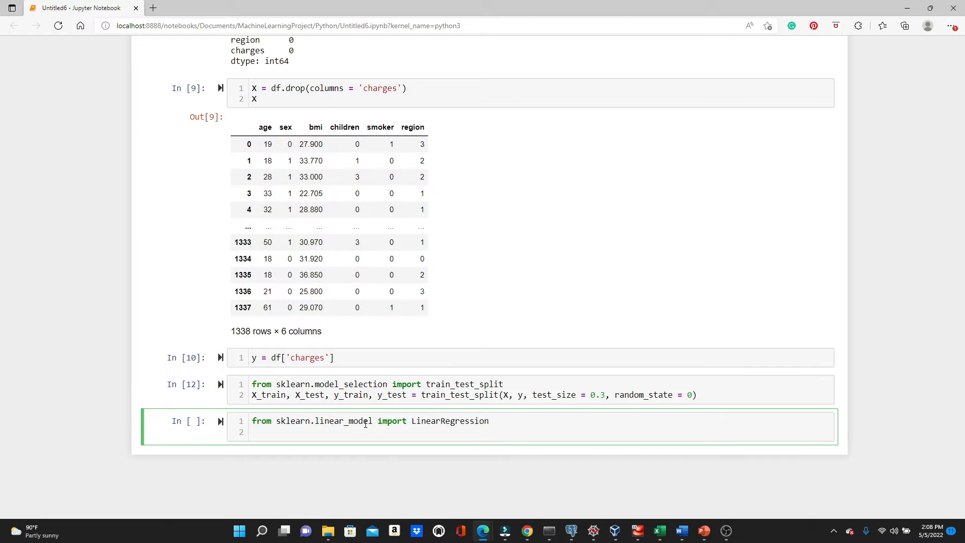
pyautogui.write('lr =')
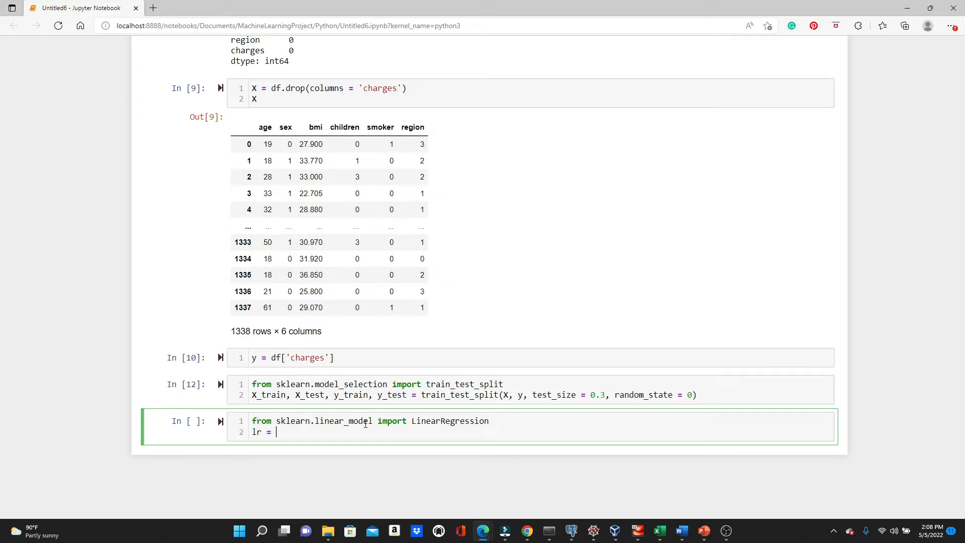
pyautogui.write('LinearR')
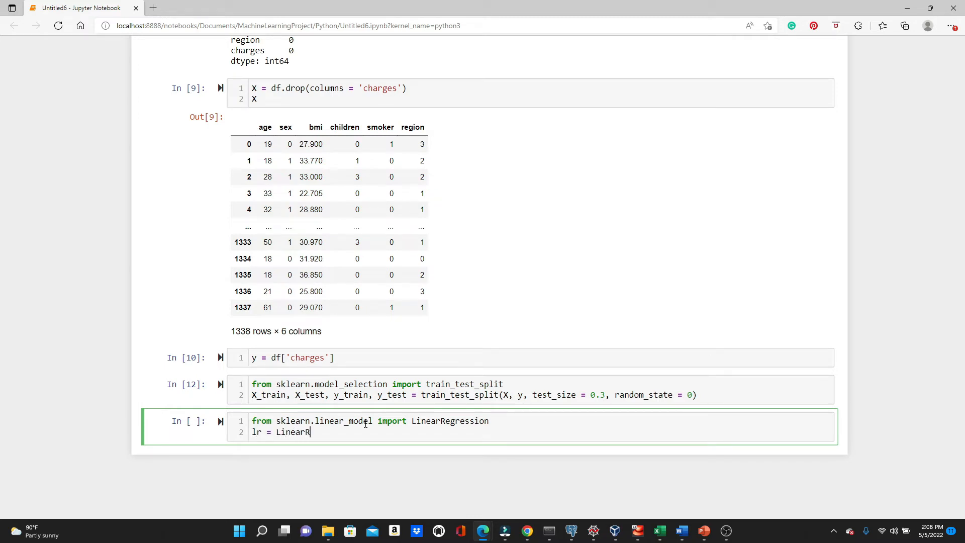
pyautogui.write('egression()')
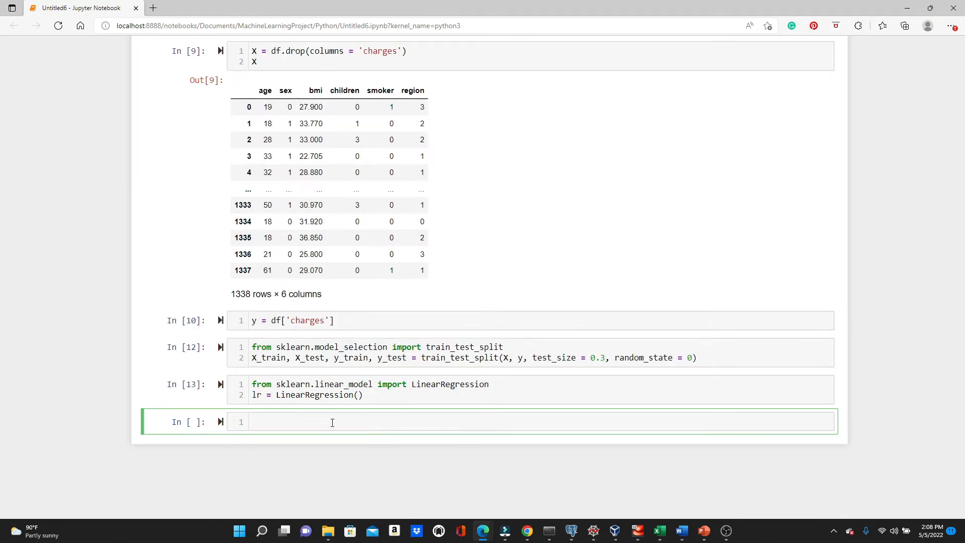
# Fit the model with lr.fit(X_train, y_train).
pyautogui.write('l')
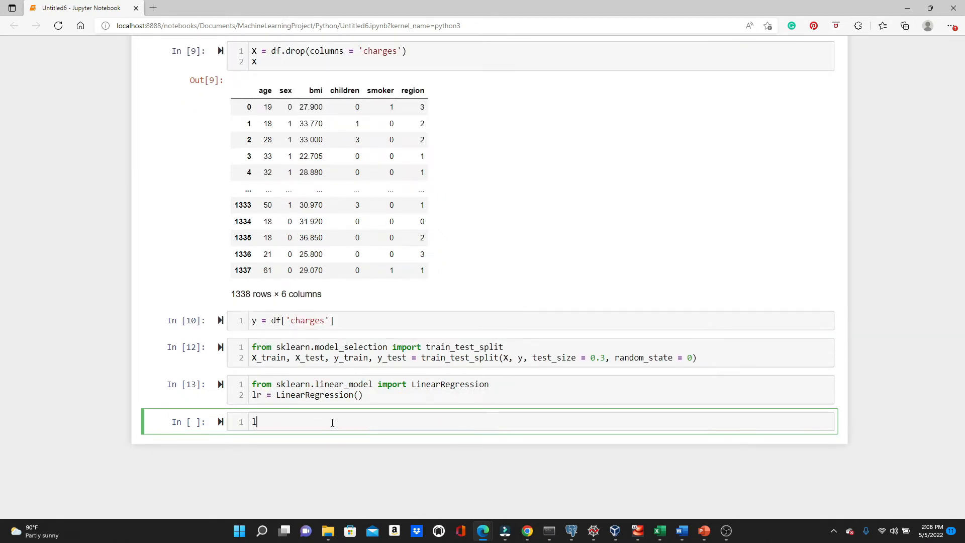
pyautogui.write('r.fit()')
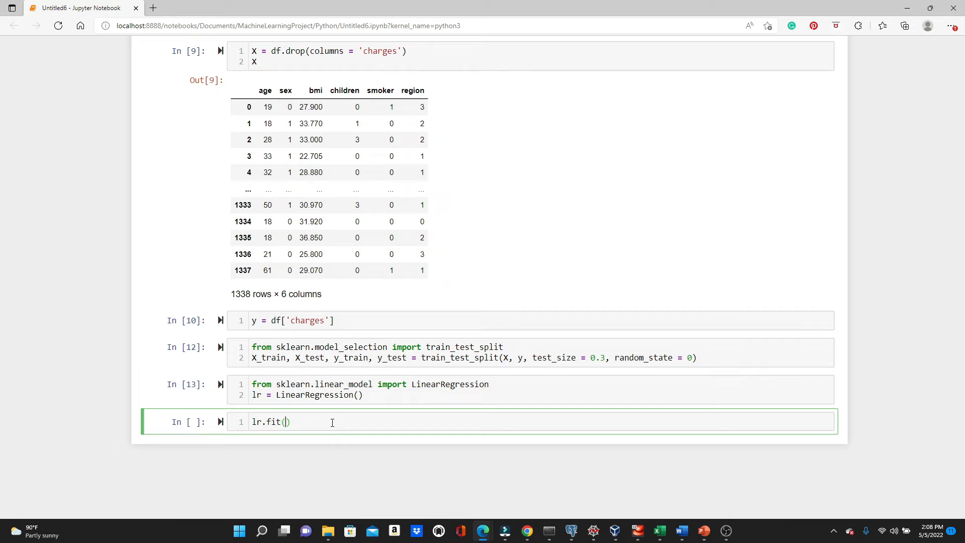
pyautogui.write('X-')
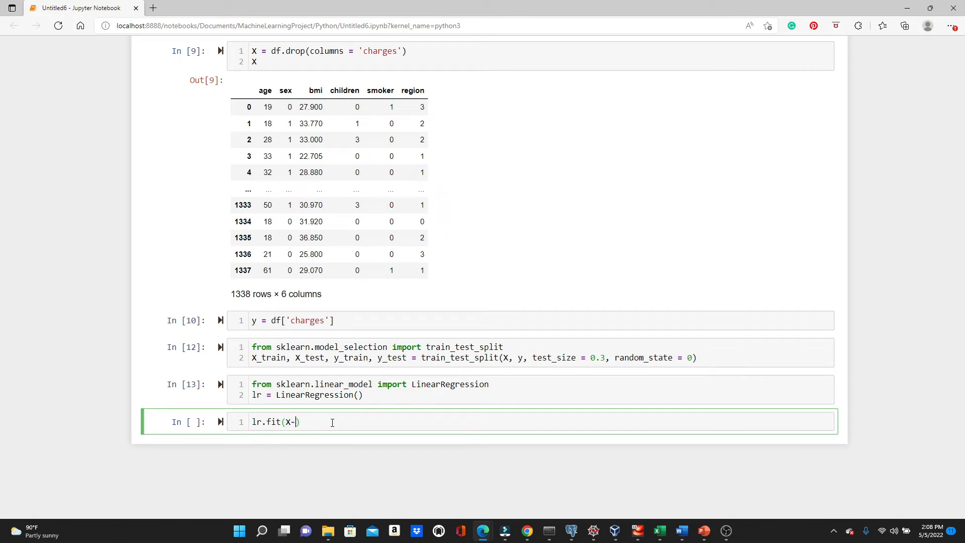
pyautogui.write('_tr')
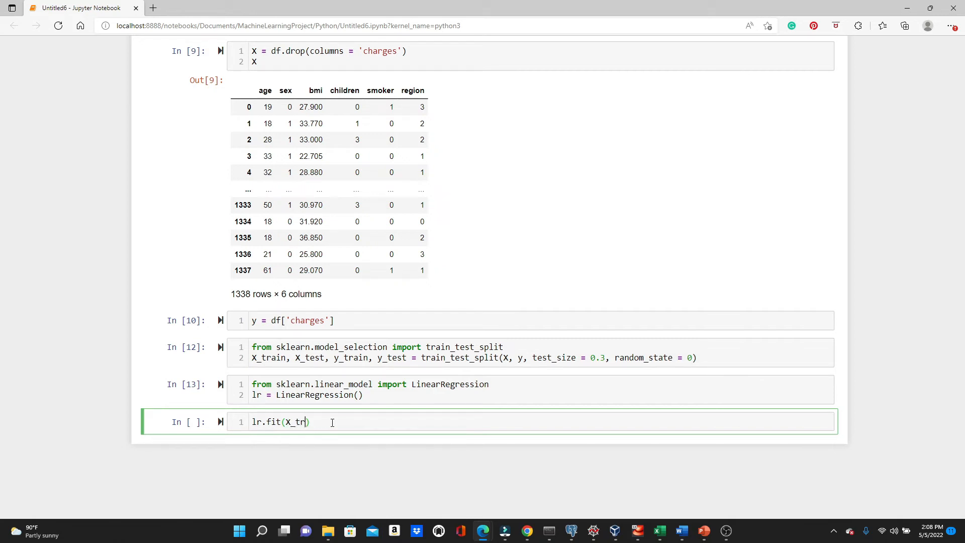
pyautogui.write('ain, y_train')
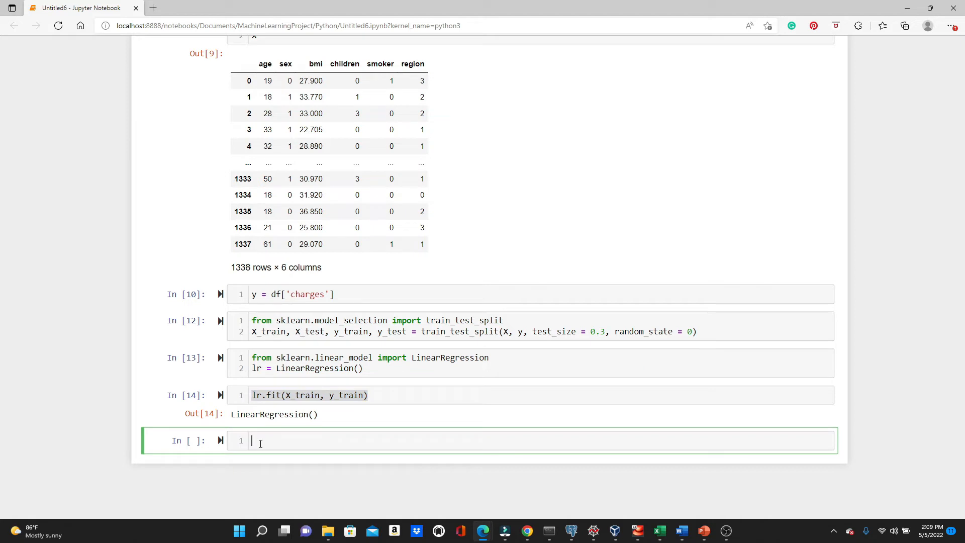
# Store c = lr.intercept_ and m = lr.coef_ and display both values.
pyautogui.write('c =')
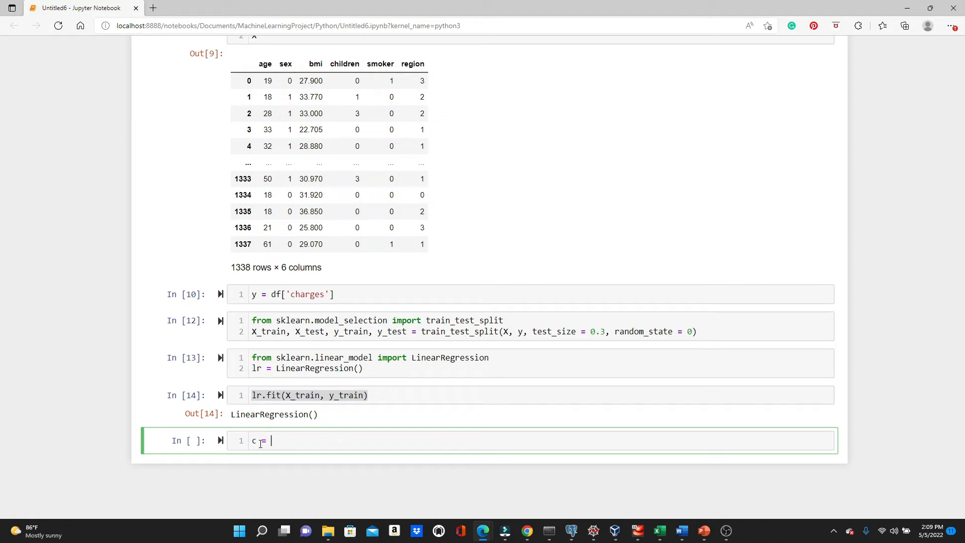
pyautogui.write('lr.intercept_')
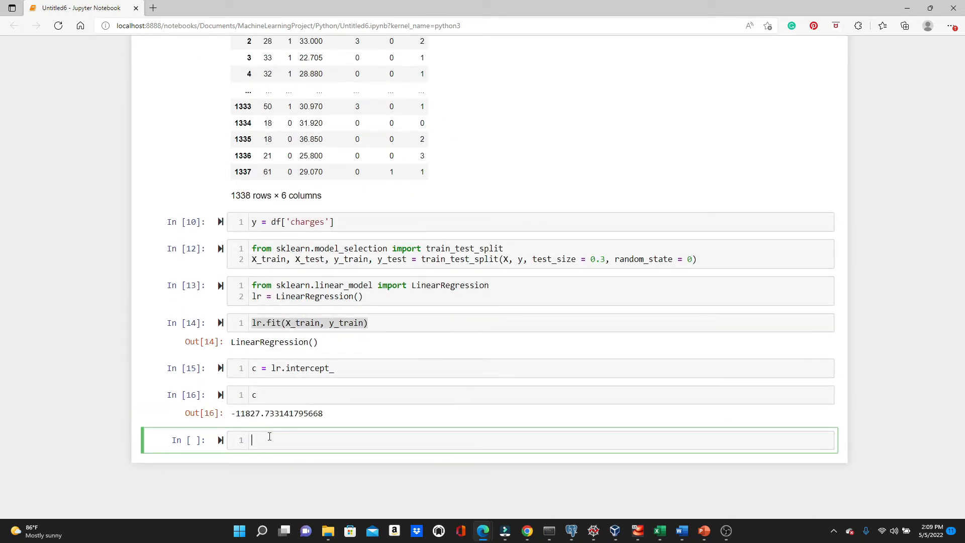
pyautogui.write('m = l')
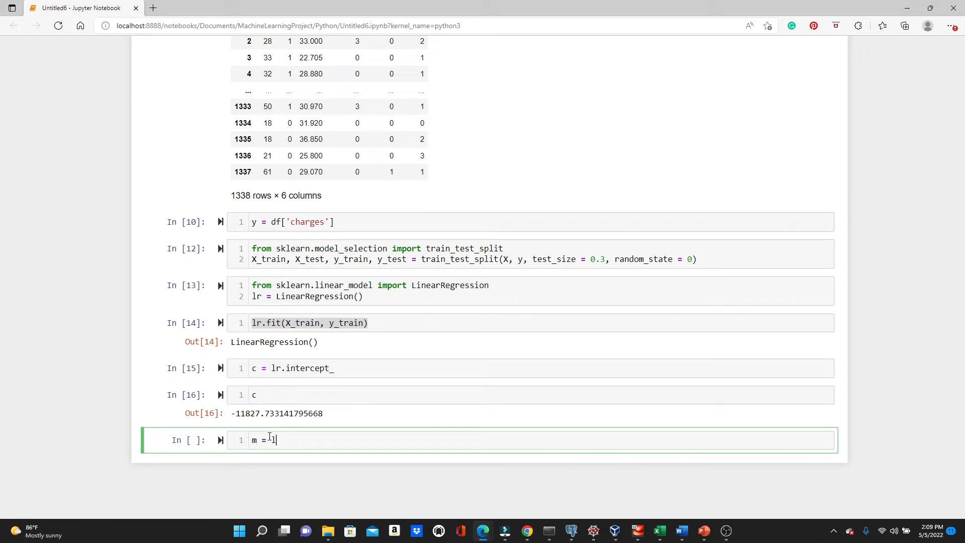
pyautogui.write('r.coef')
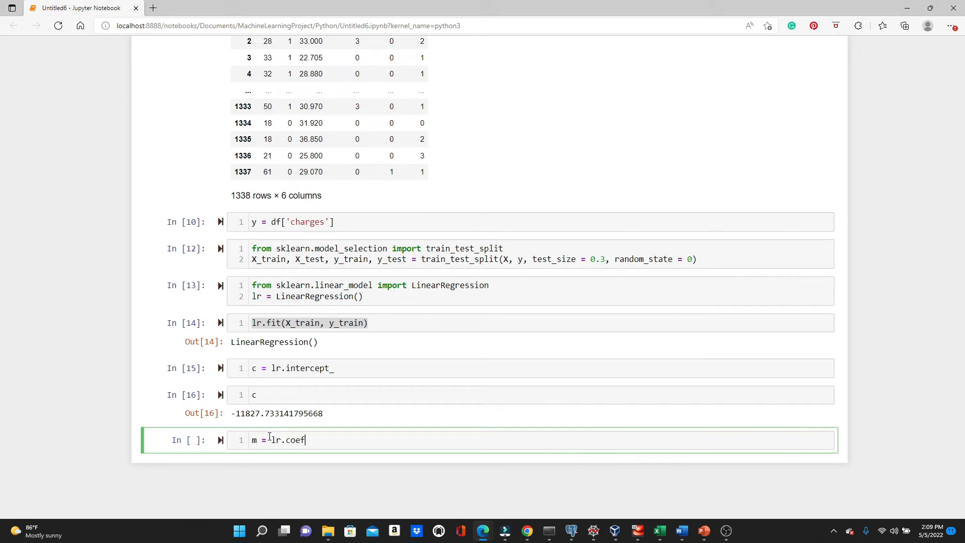
pyautogui.write('_')
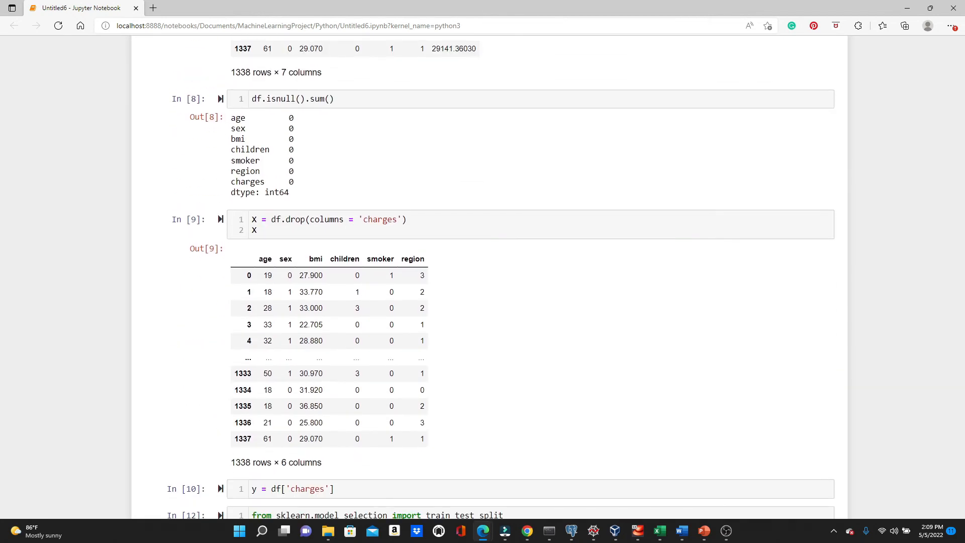
pyautogui.moveTo(246, 258); pyautogui.dragTo(424, 438)
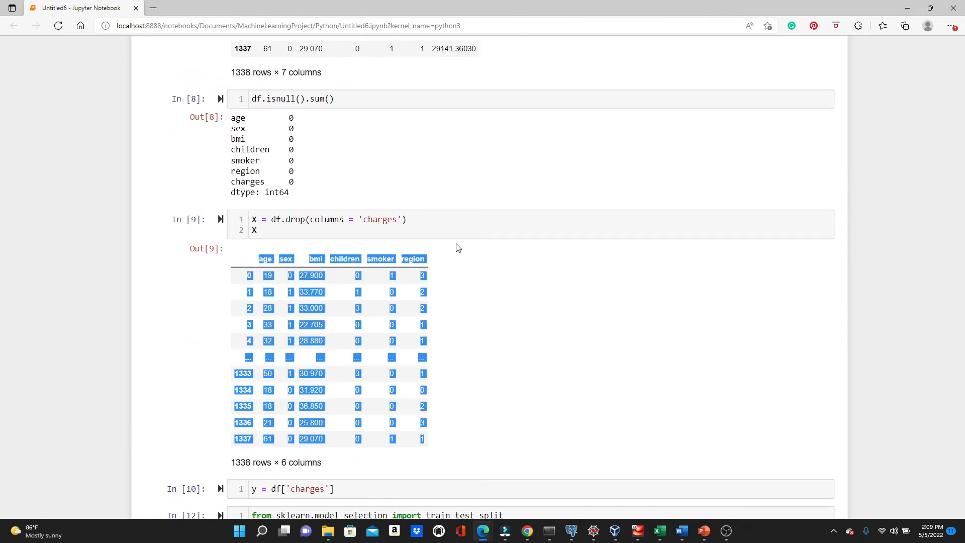
pyautogui.scroll(-3)
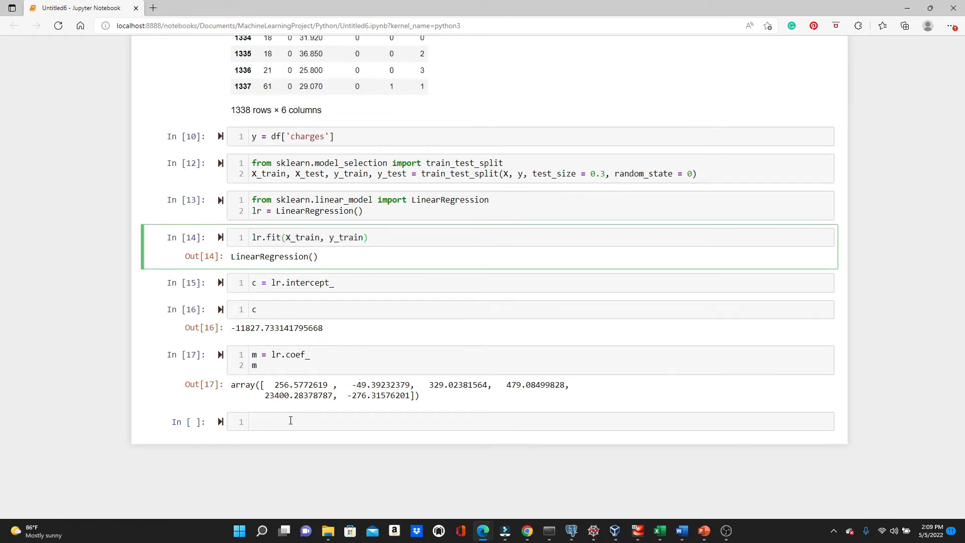
pyautogui.click(290, 421)
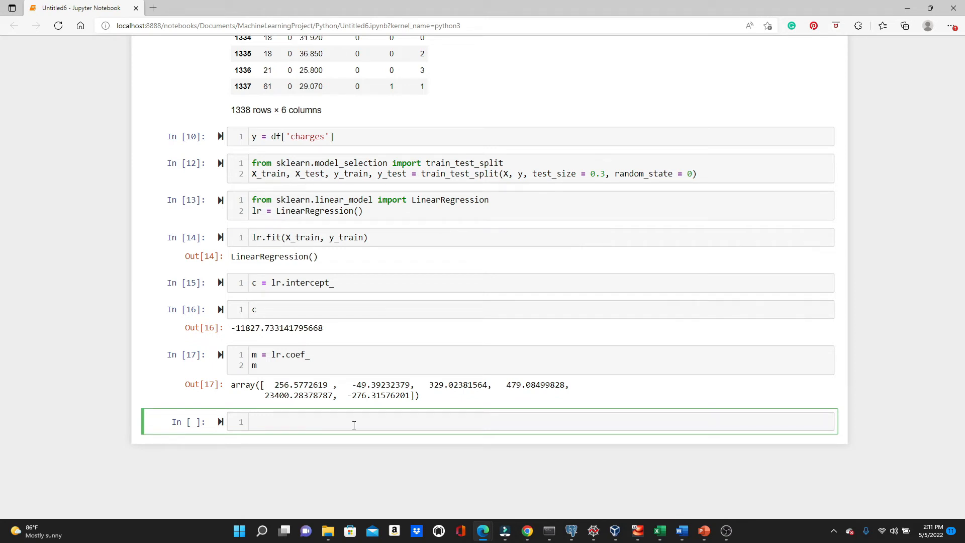
# Compute y_pred_train = lr.predict(X_train) and display the prediction array.
pyautogui.write('y_pred_train')
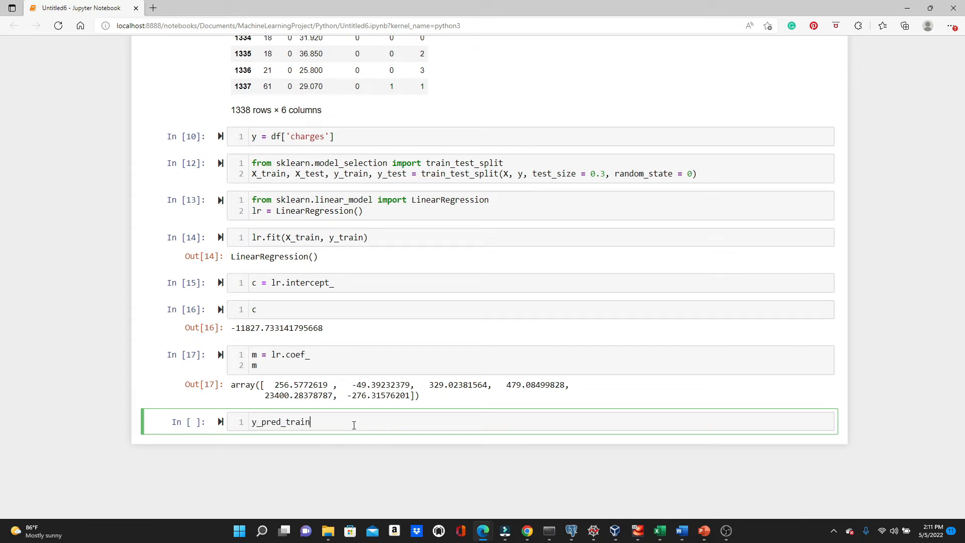
pyautogui.write('= lr.pred')
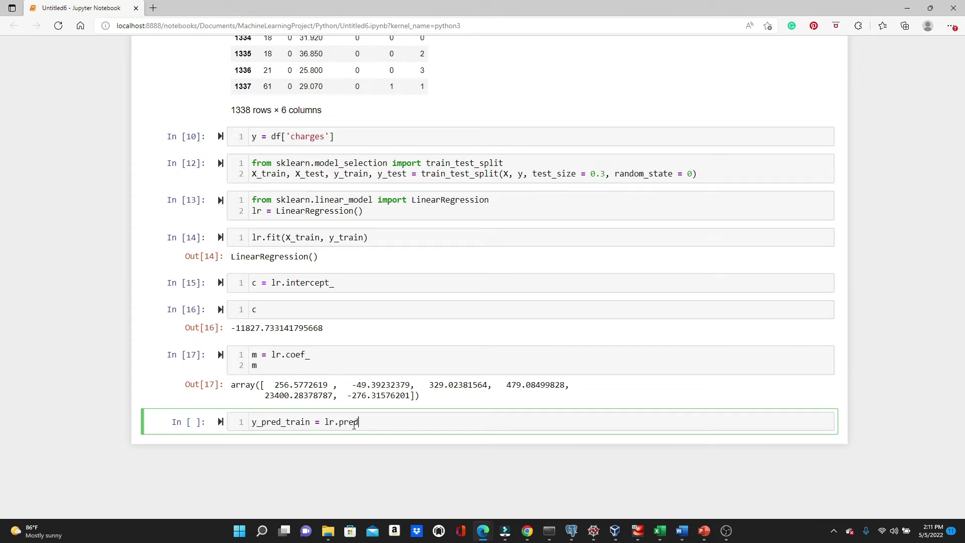
pyautogui.write('ict()')
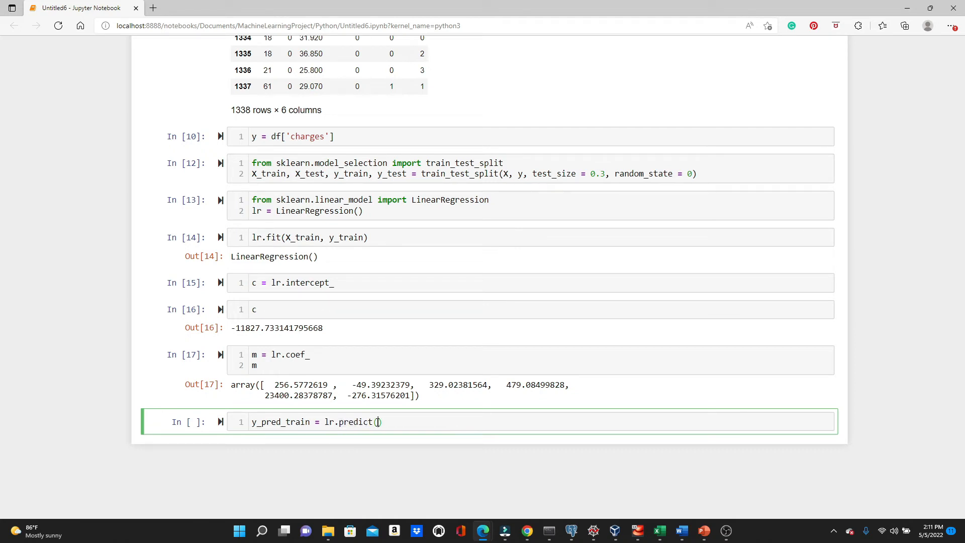
pyautogui.write('X_train')
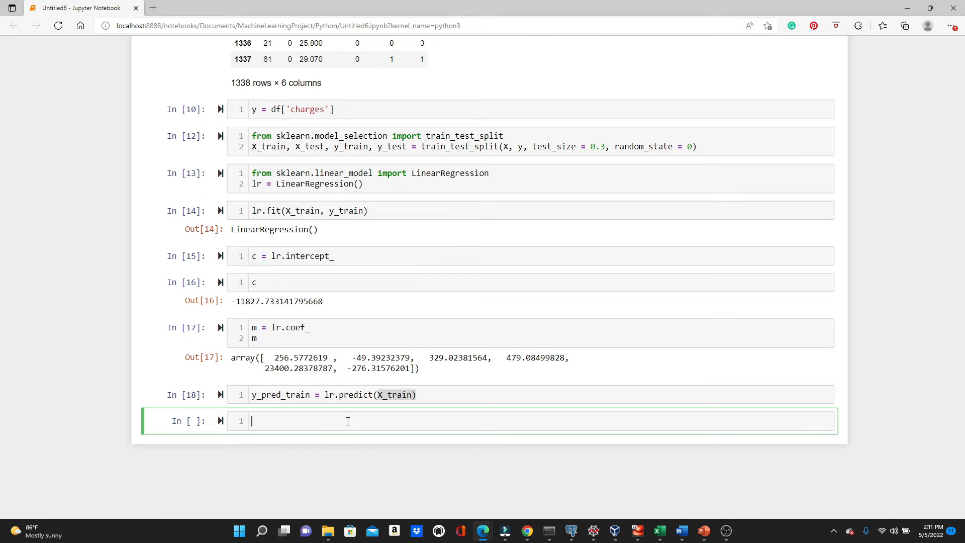
pyautogui.write('y_pred_train')
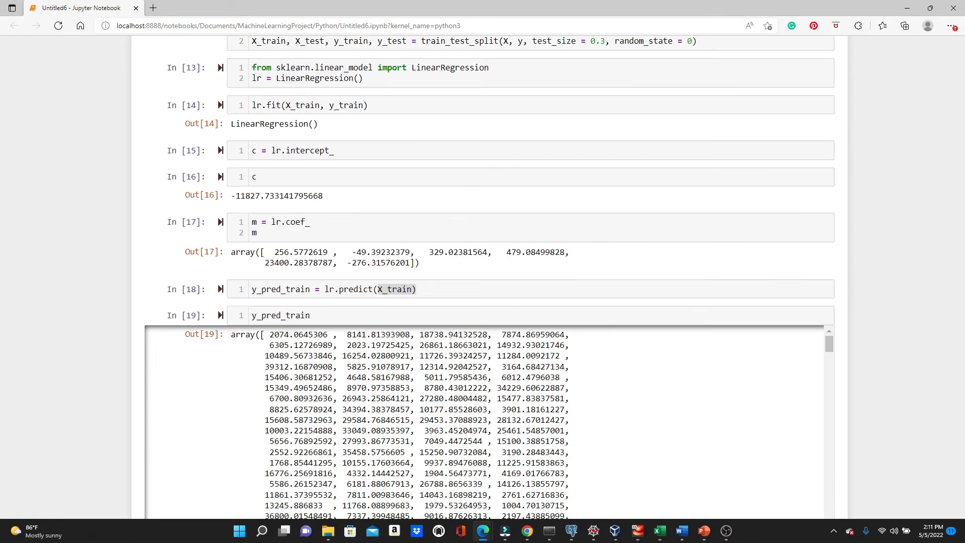
pyautogui.scroll(-3)
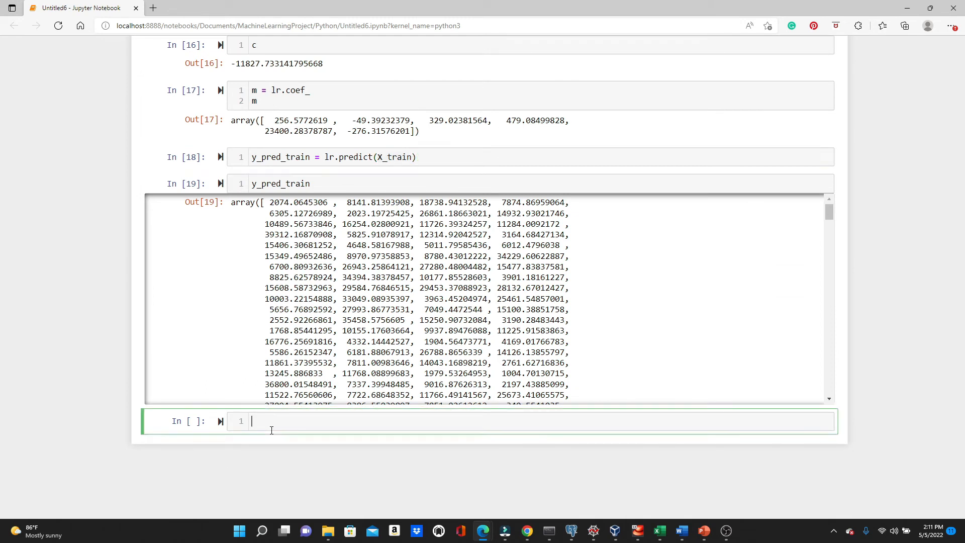
# Import matplotlib.pyplot as plt and scatter y_train against y_pred_train.
pyautogui.write('import matplotlib')
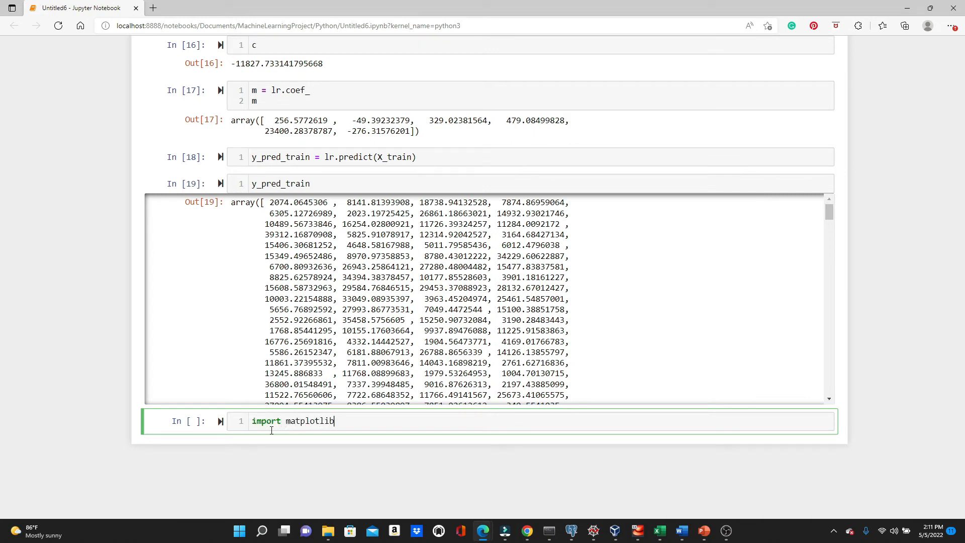
pyautogui.write('.pyplot a')
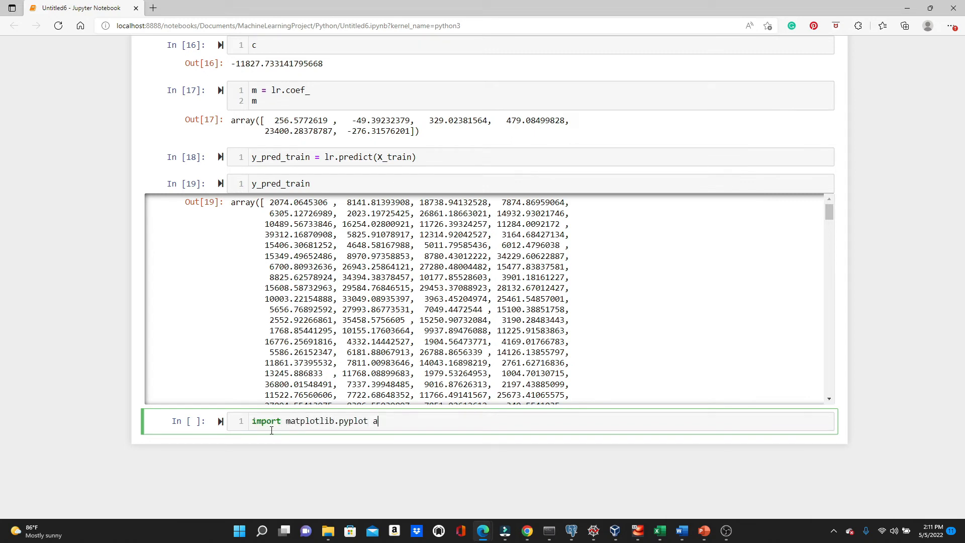
pyautogui.write('s plt')
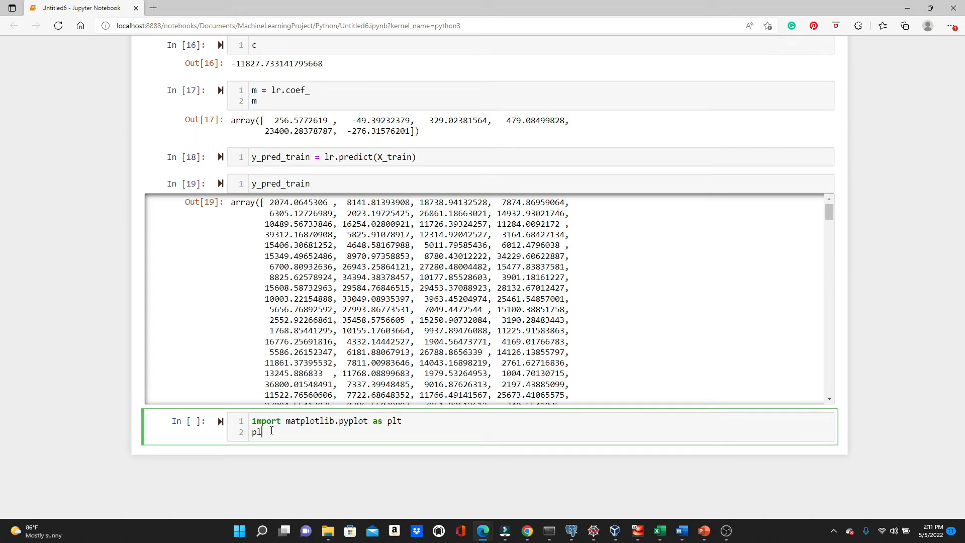
pyautogui.write('t.scatter(')
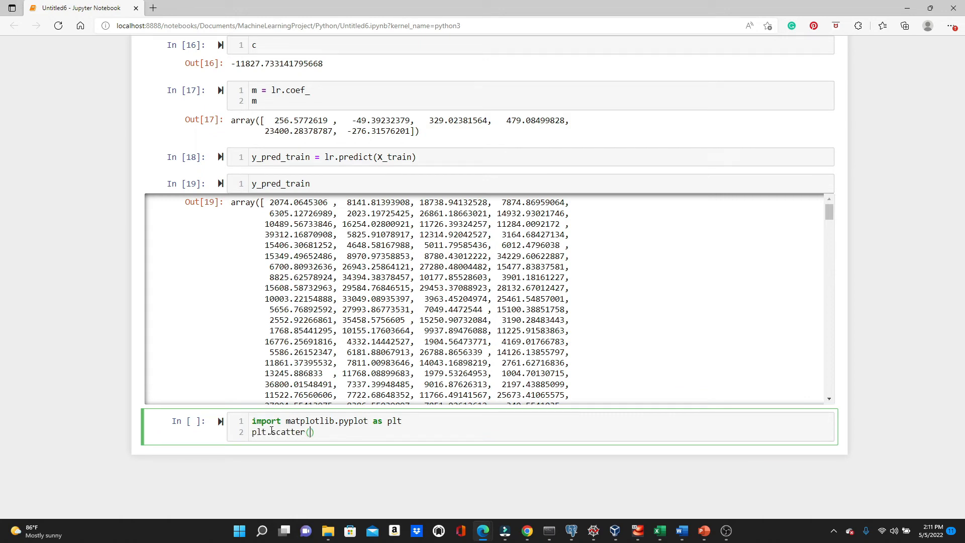
pyautogui.write('y_train')
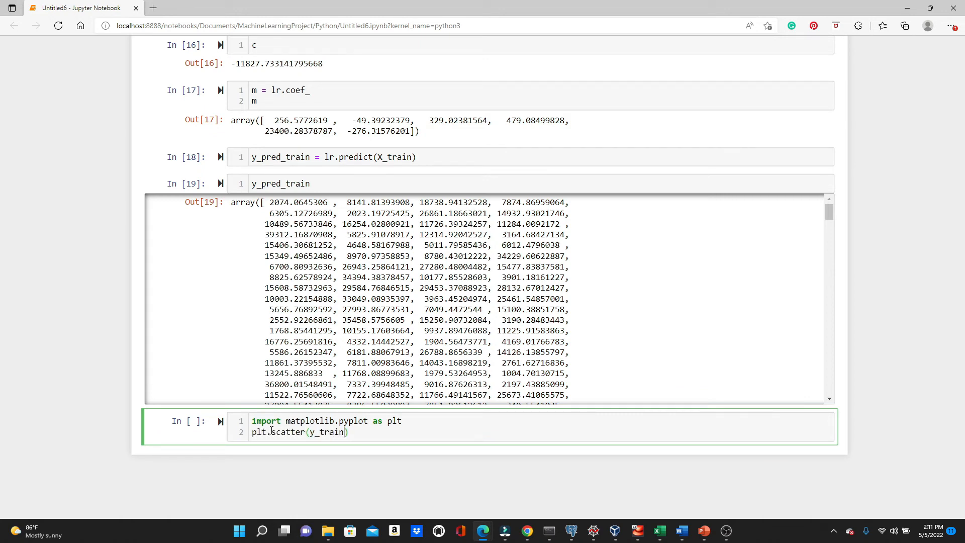
pyautogui.write(', y_p')
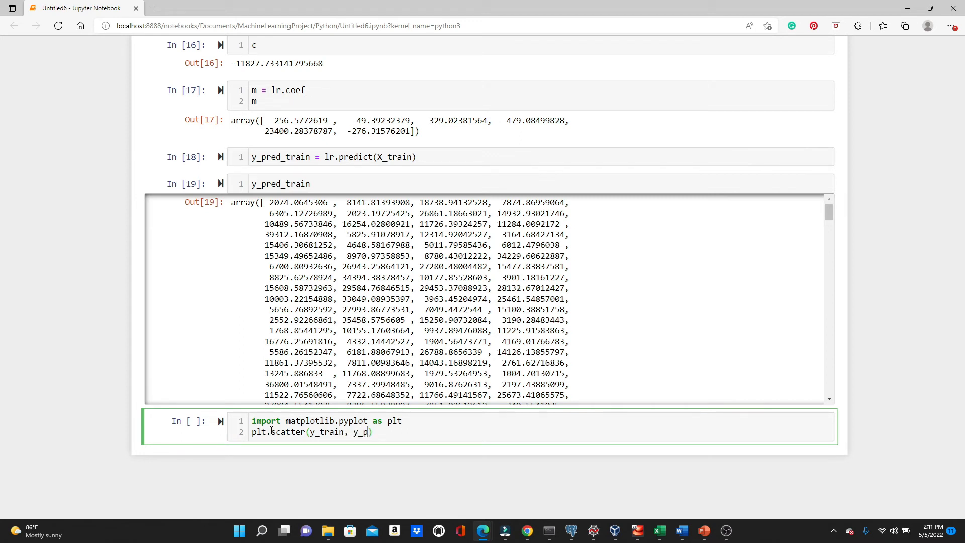
pyautogui.write('red_train')
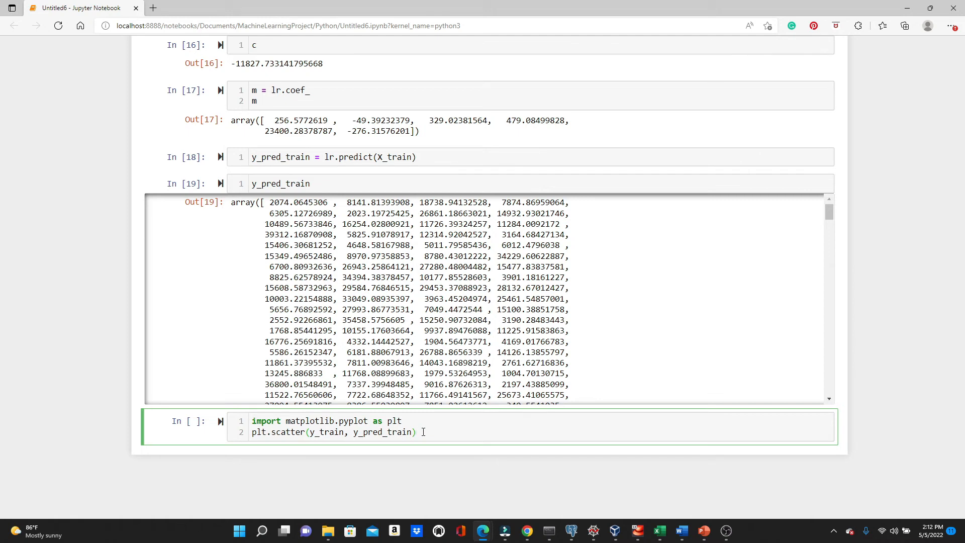
# Label the axes Actual Charges and Predicted Charges and show the plot.
pyautogui.write('plt.x')
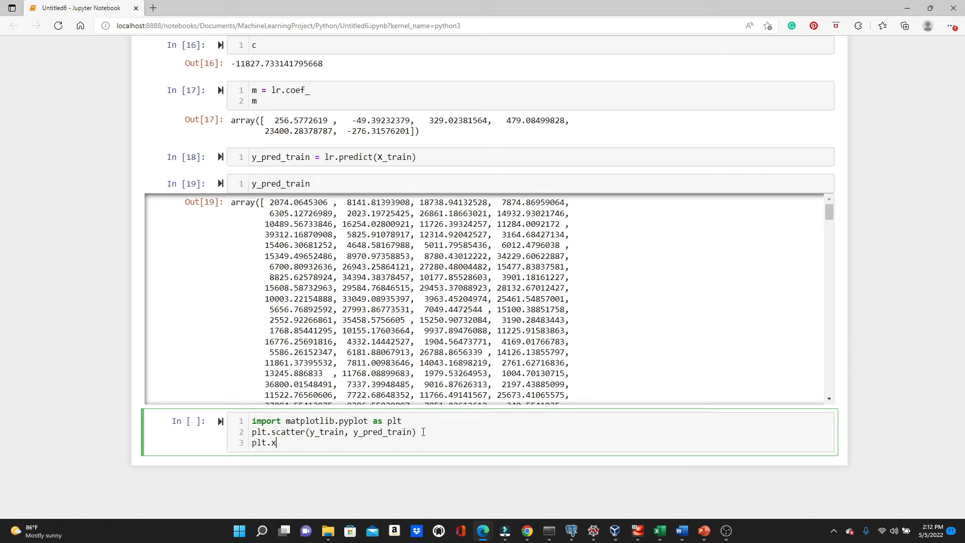
pyautogui.write('label("")')
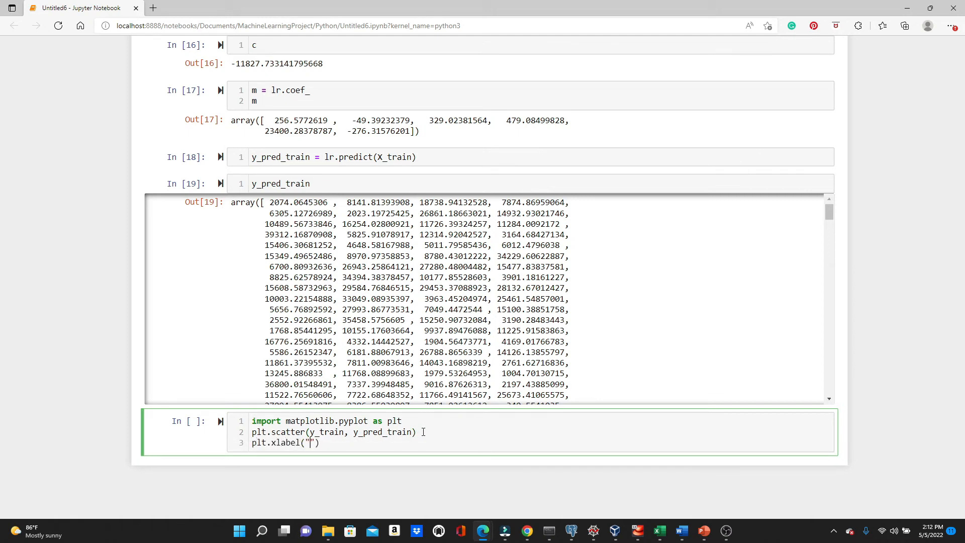
pyautogui.write('Actu')
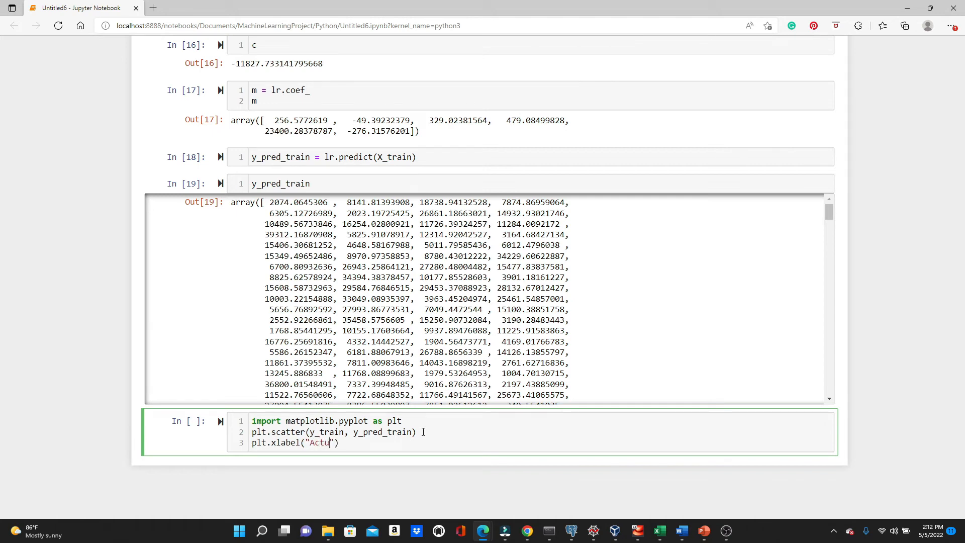
pyautogui.write('al Charges')
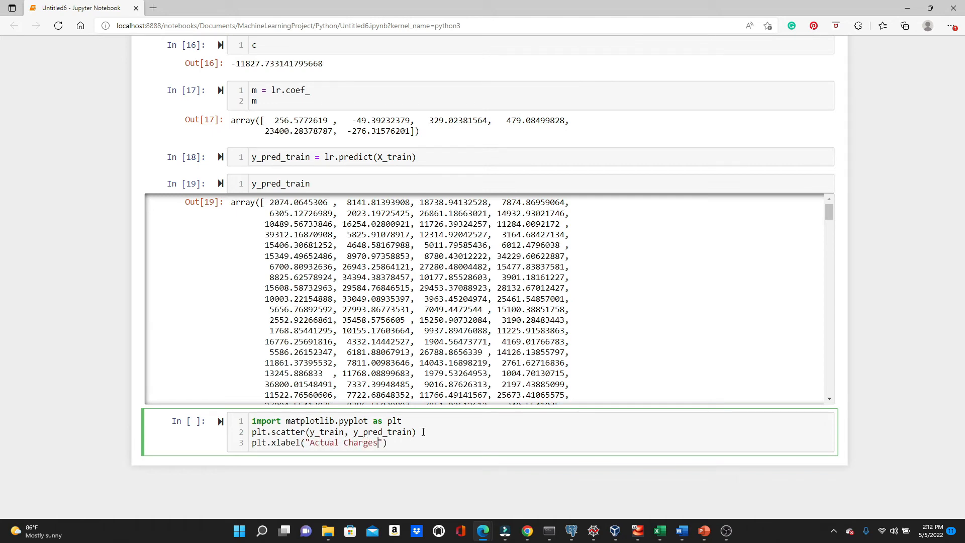
pyautogui.write('plt')
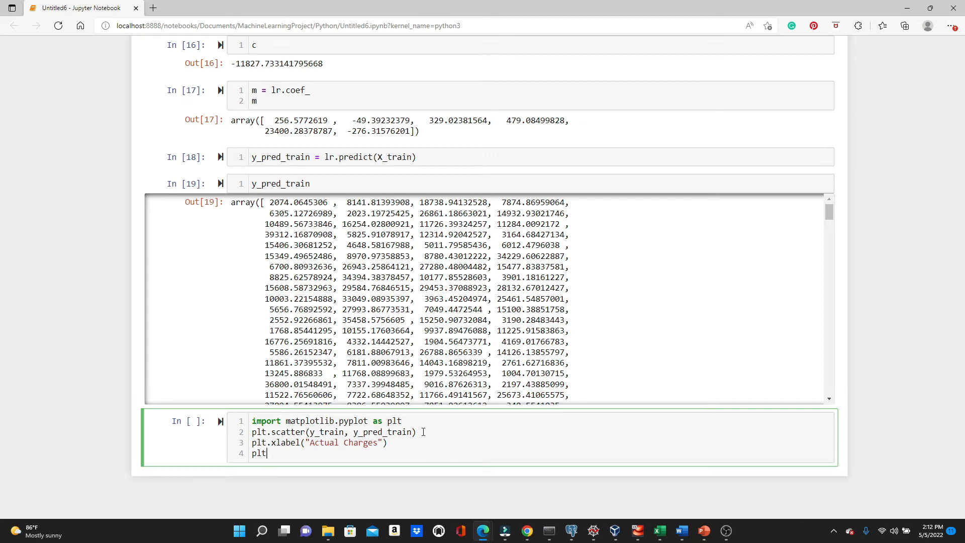
pyautogui.write('.ylabel()')
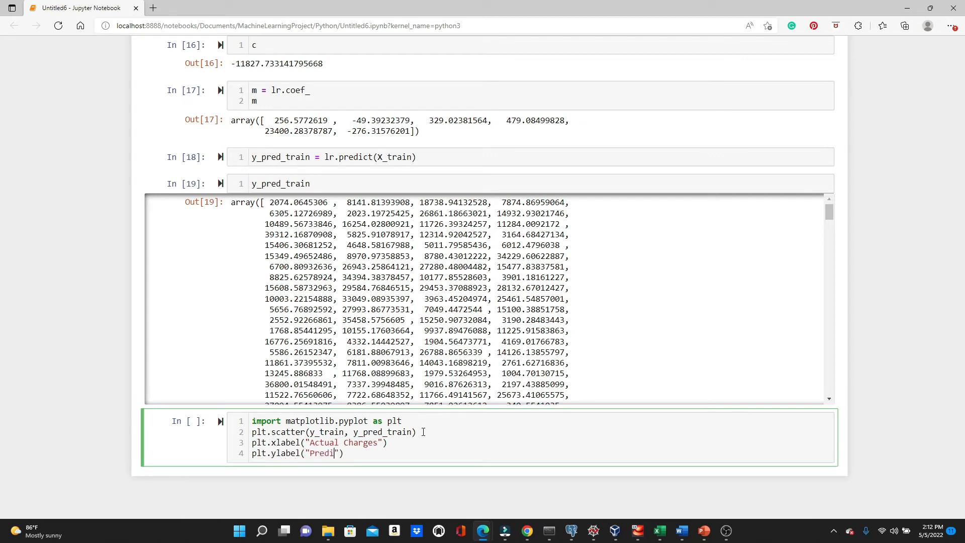
pyautogui.write('cted Charges')
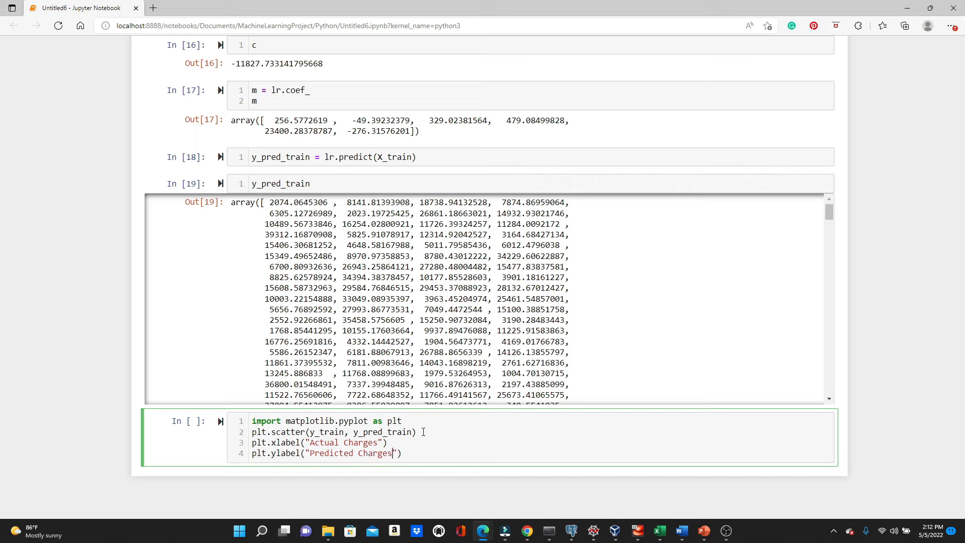
pyautogui.write('plt.show(')
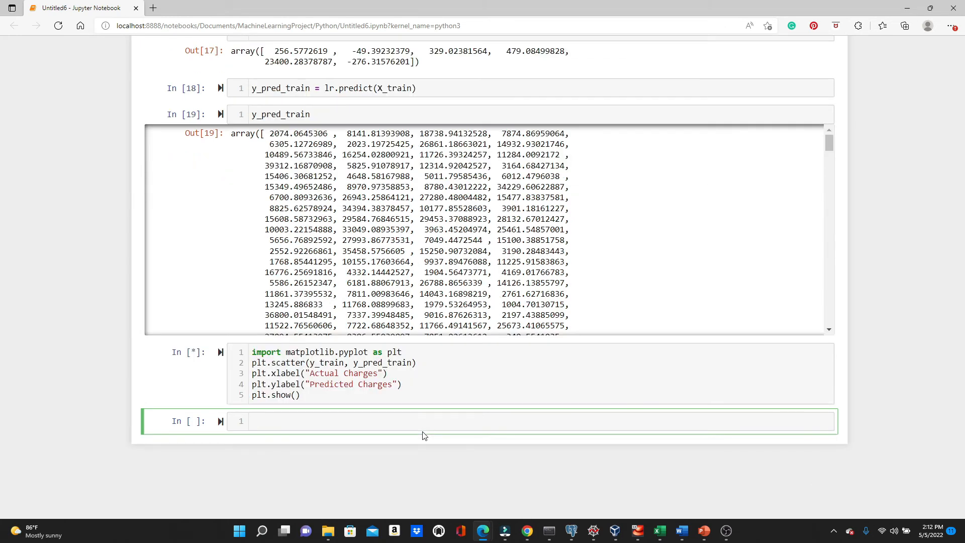
# Render the actual-versus-predicted training charges scatter plot with labelled axes.
pyautogui.press('Shift+Enter')
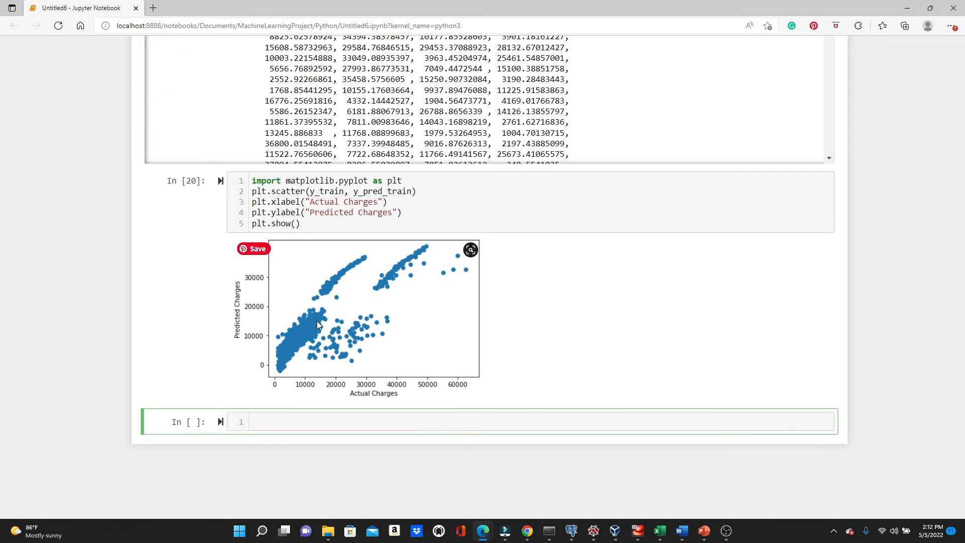
pyautogui.moveTo(390, 280)
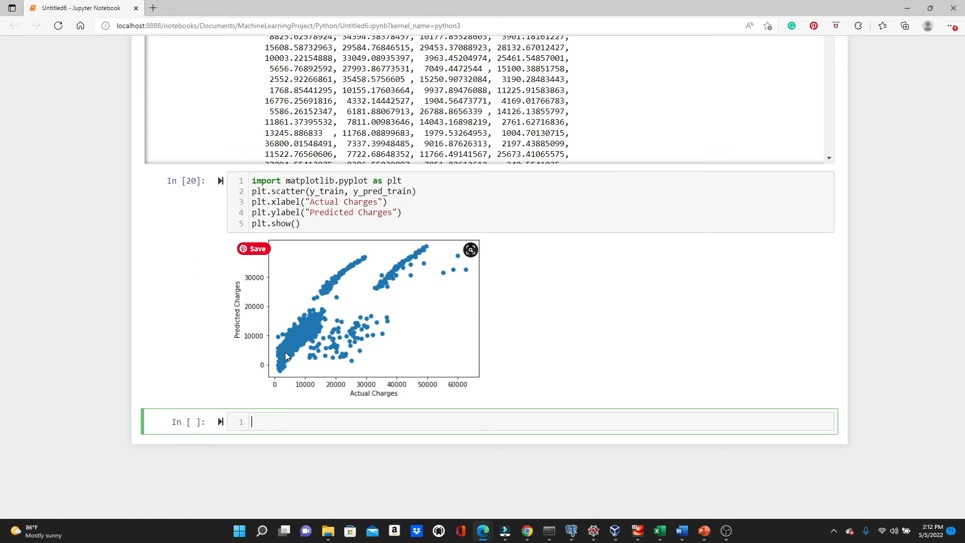
pyautogui.moveTo(383, 332)
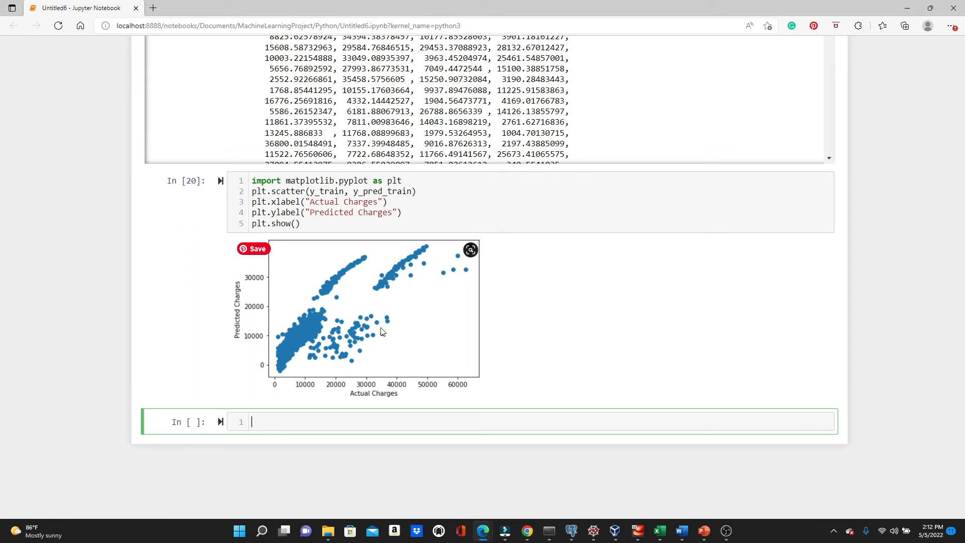
pyautogui.moveTo(358, 349)
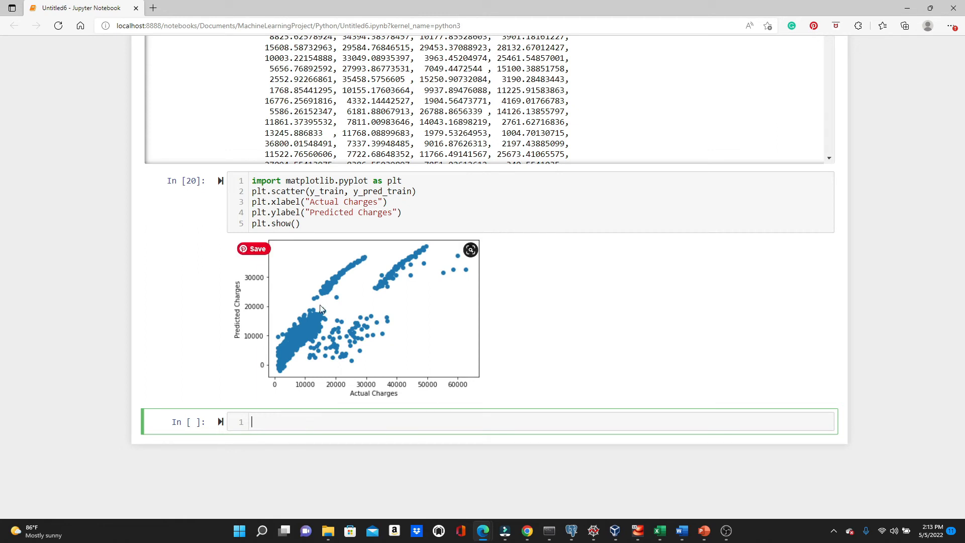
pyautogui.moveTo(404, 255)
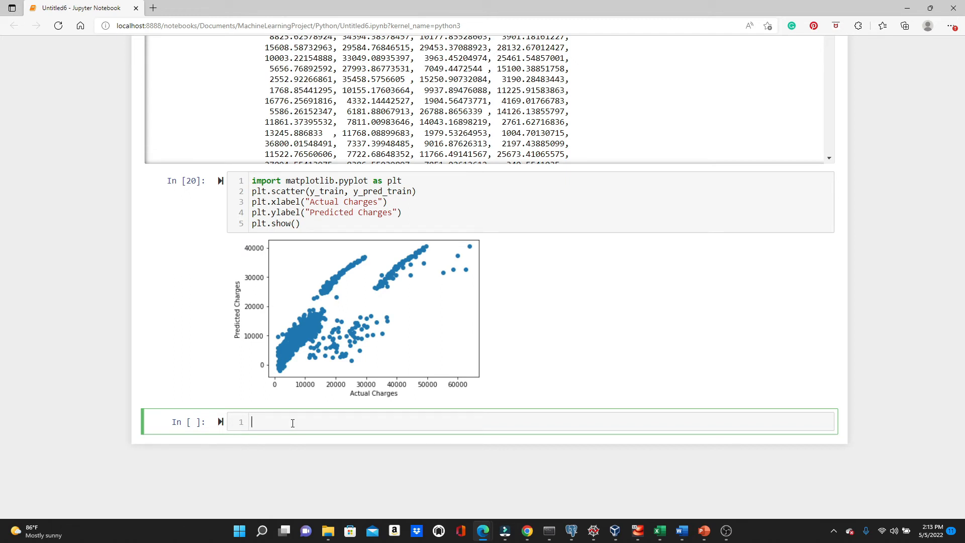
# Import r2_score from sklearn.metrics in a new cell.
pyautogui.write('from')
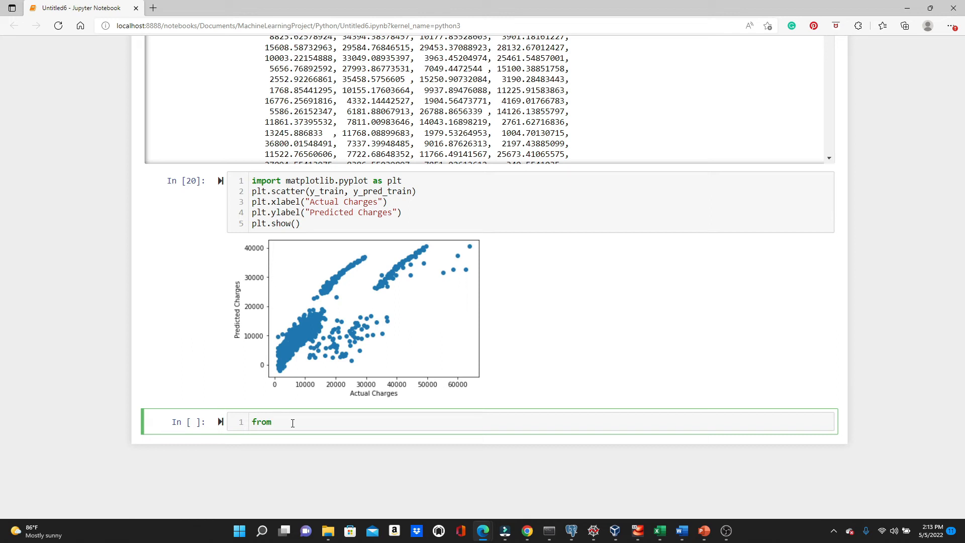
pyautogui.write('sklearn.')
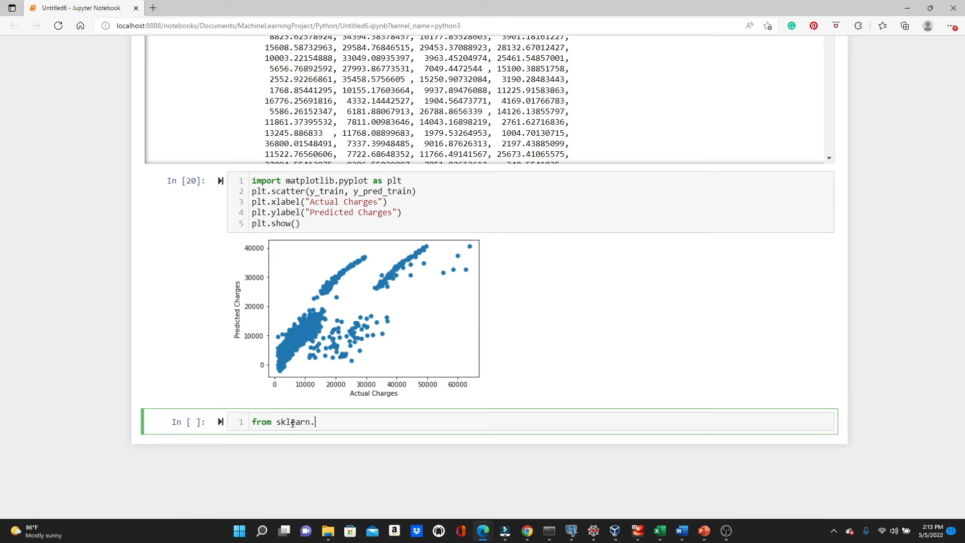
pyautogui.write('metrics i')
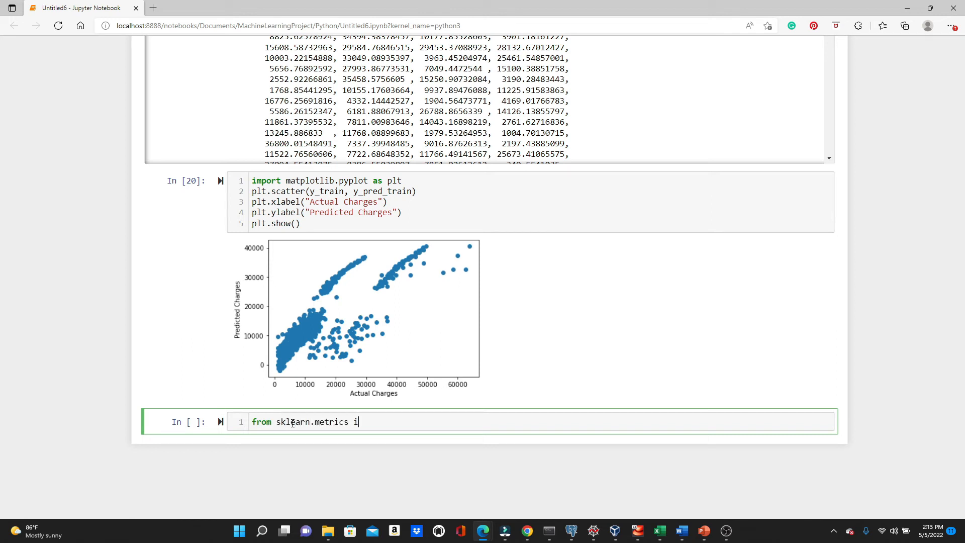
pyautogui.write('mport r2_score')
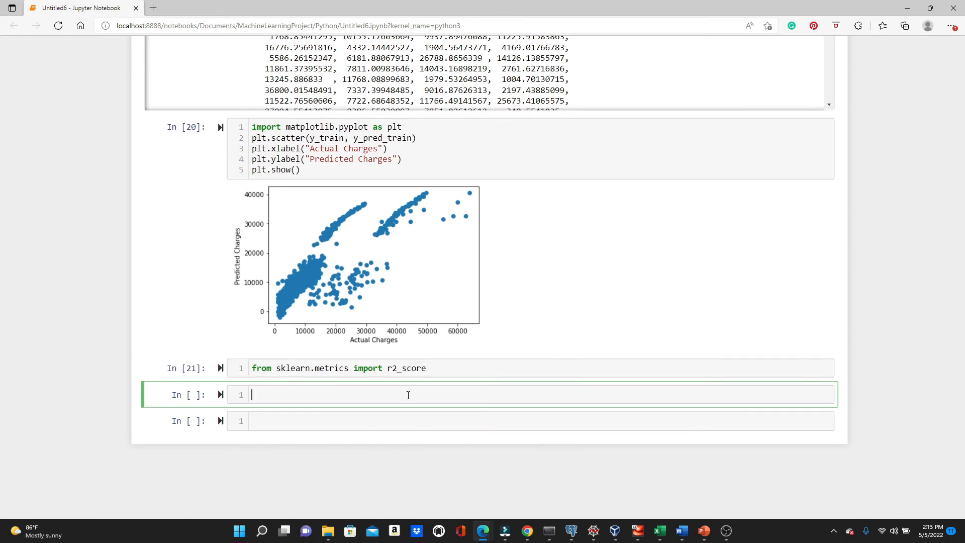
# Compute r2_score(y_train, y_pred_train), giving a training R² of about 0.7307.
pyautogui.write('r2_score')
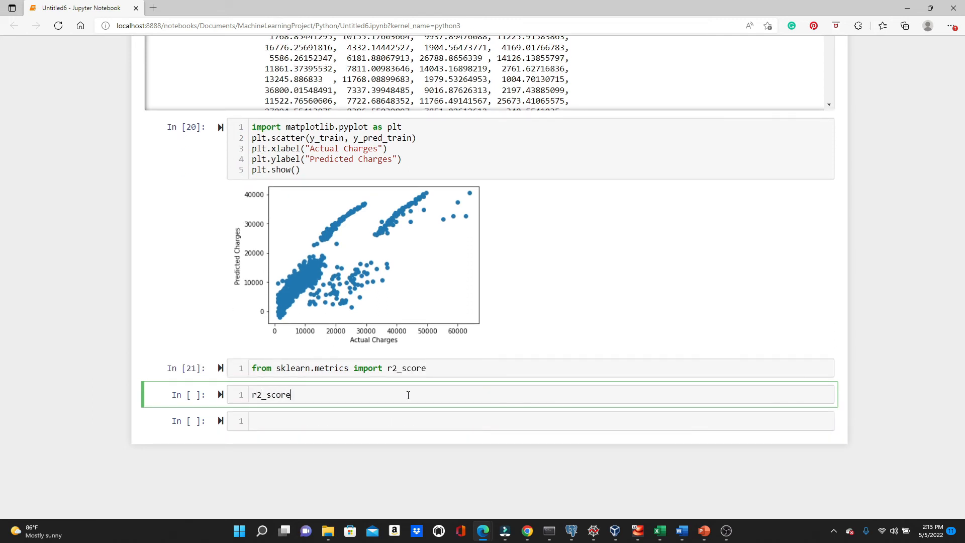
pyautogui.write('(y')
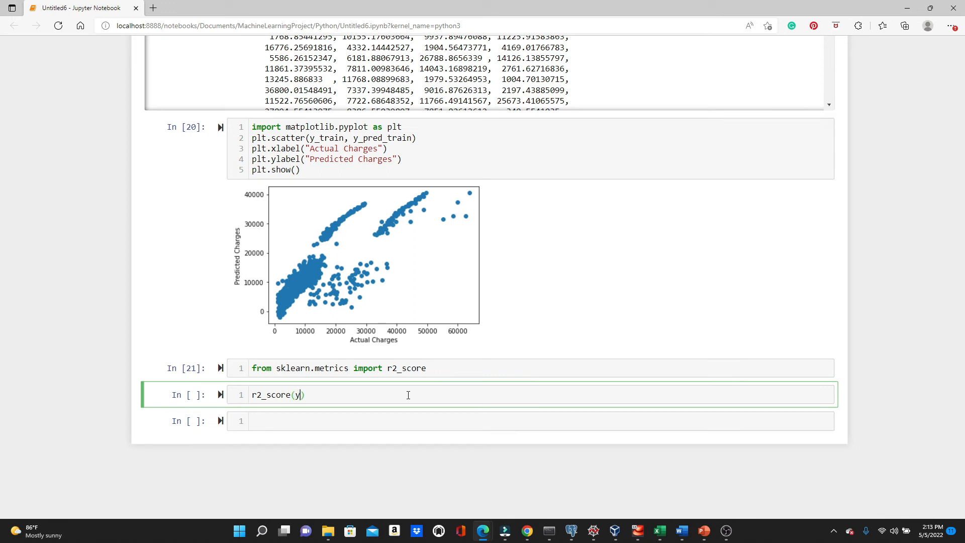
pyautogui.write('_train, y')
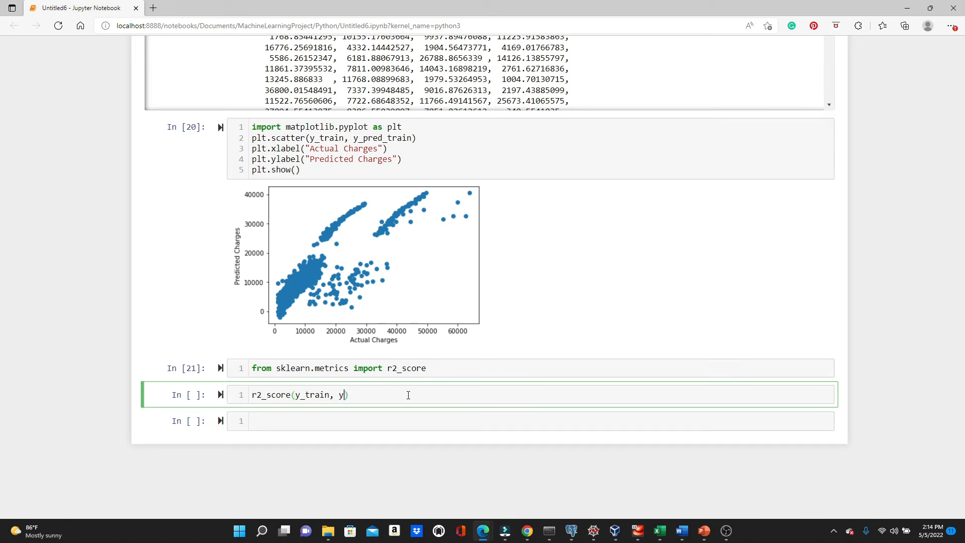
pyautogui.write('_pred_train')
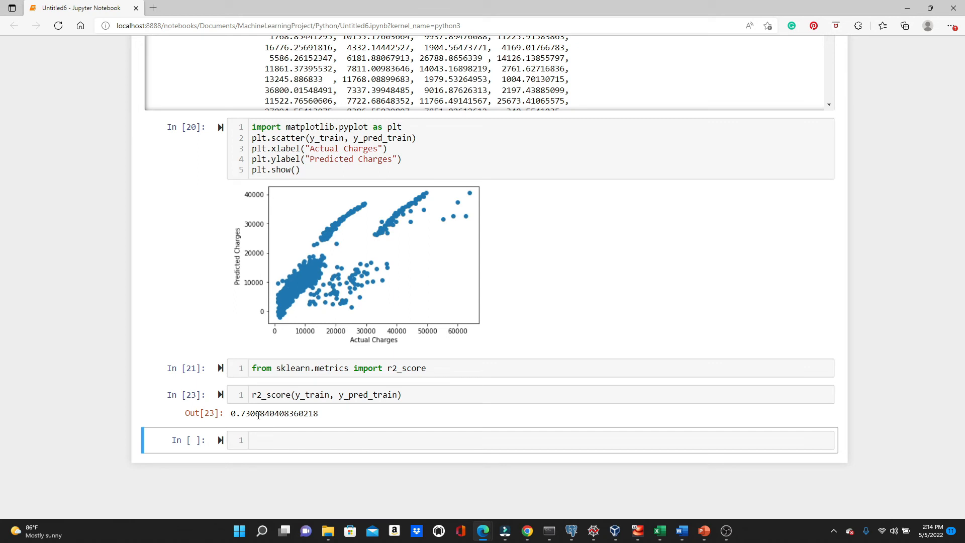
pyautogui.moveTo(362, 316)
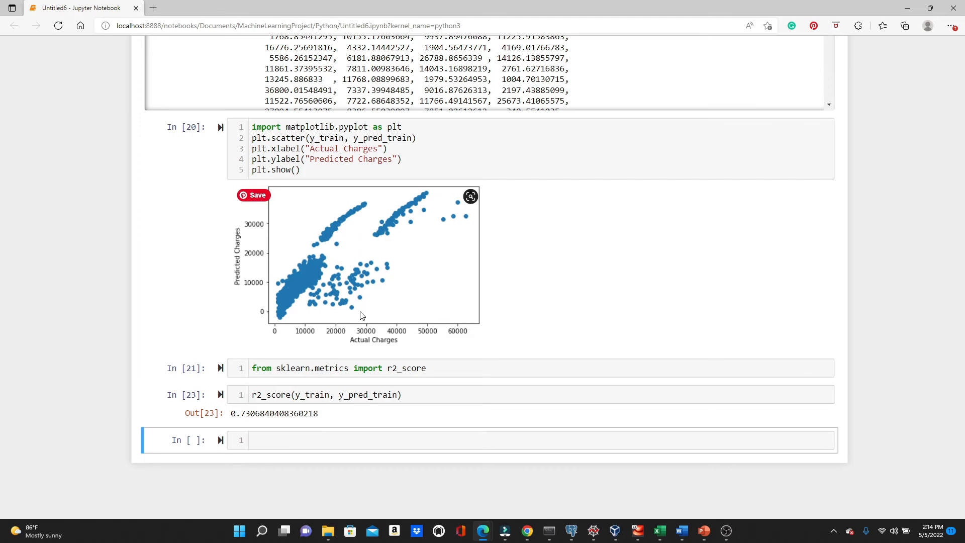
# Scroll the notebook to review the earlier data-split cells and the training R² output.
pyautogui.scroll(-3)
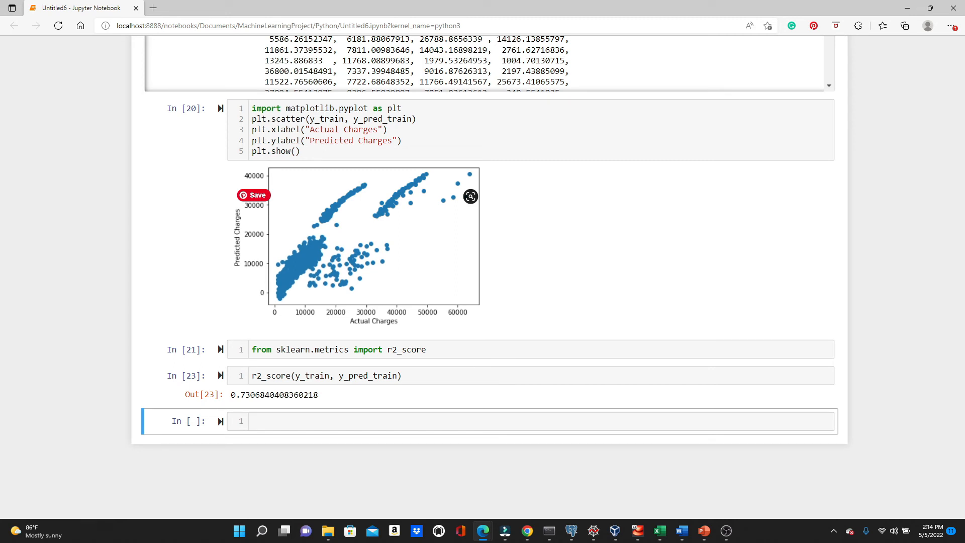
pyautogui.moveTo(244, 394)
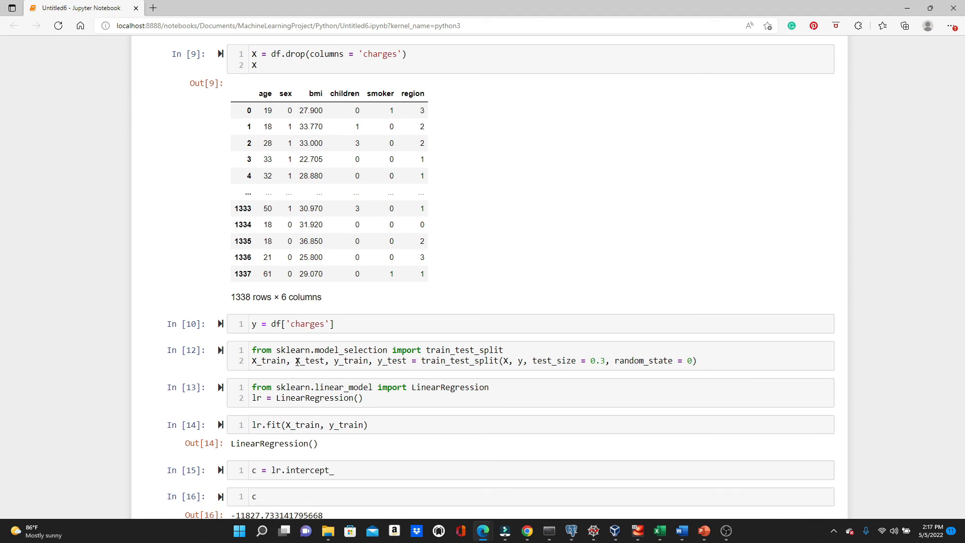
pyautogui.doubleClick(311, 359)
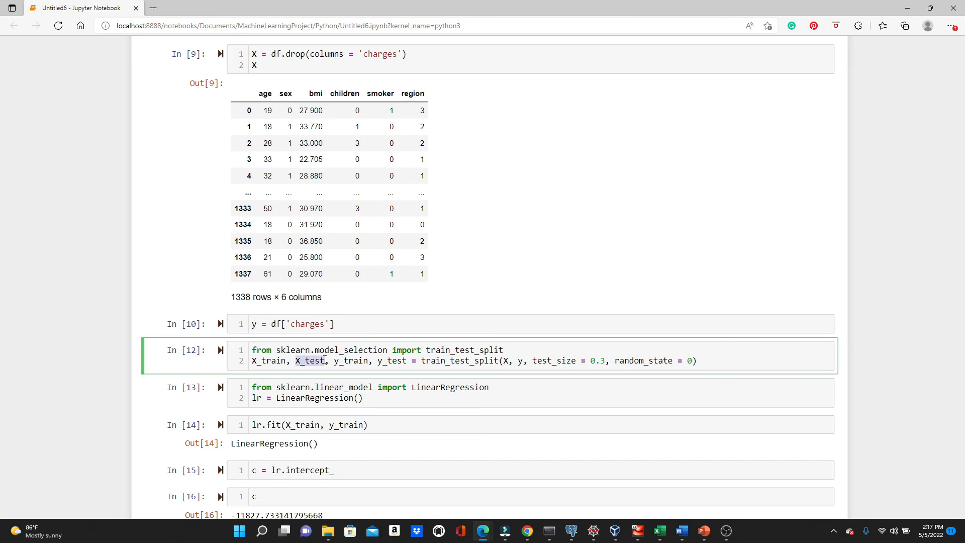
pyautogui.moveTo(311, 380)
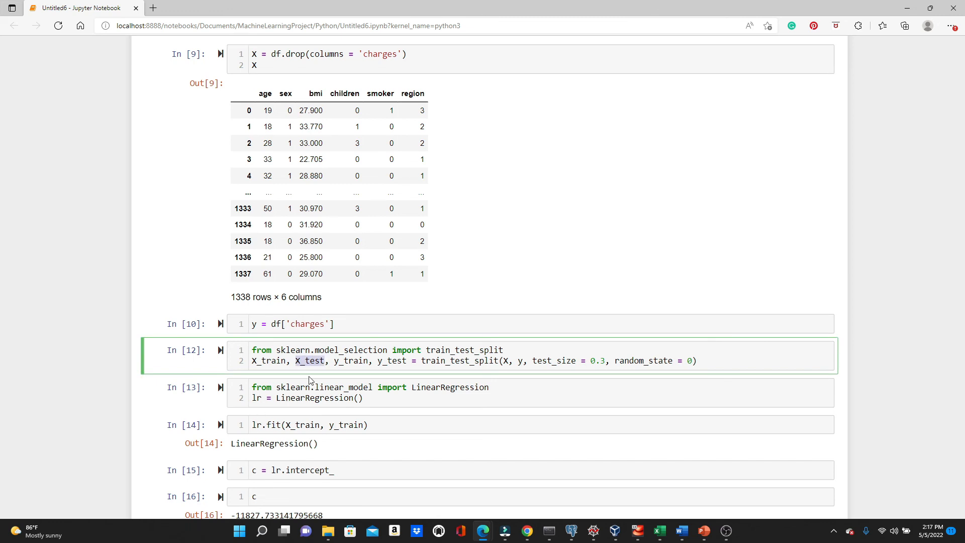
pyautogui.click(307, 361)
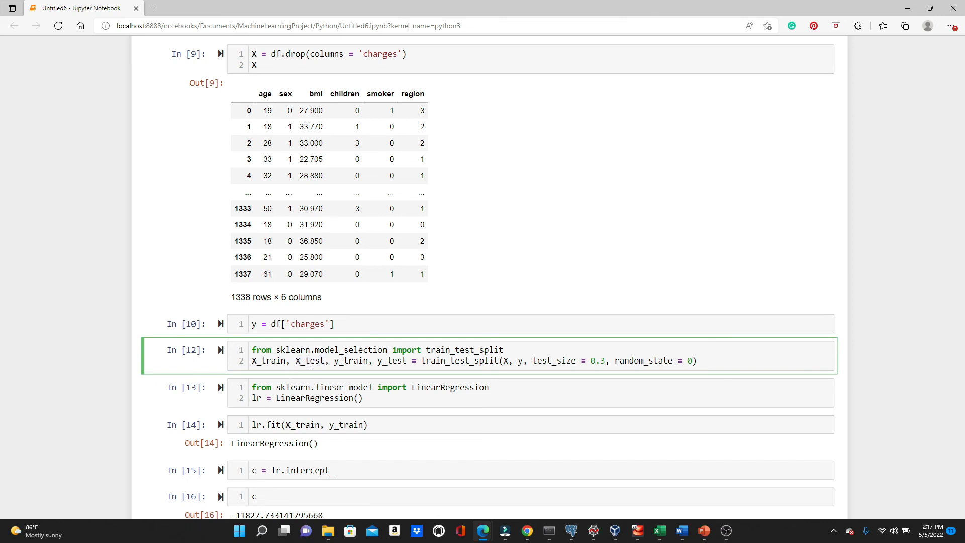
pyautogui.scroll(-3)
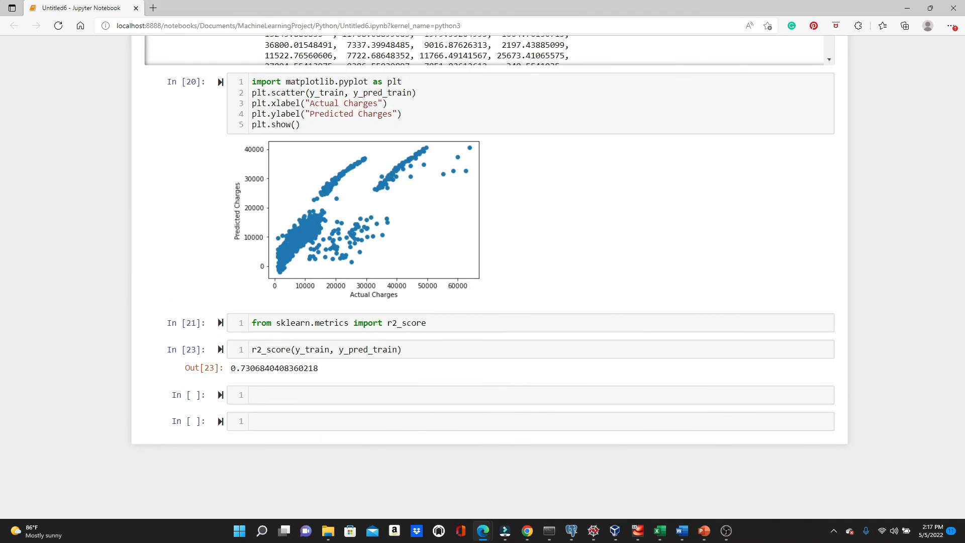
# Compute test predictions with y_pred_test = lr.predict(X_test).
pyautogui.write('y_p')
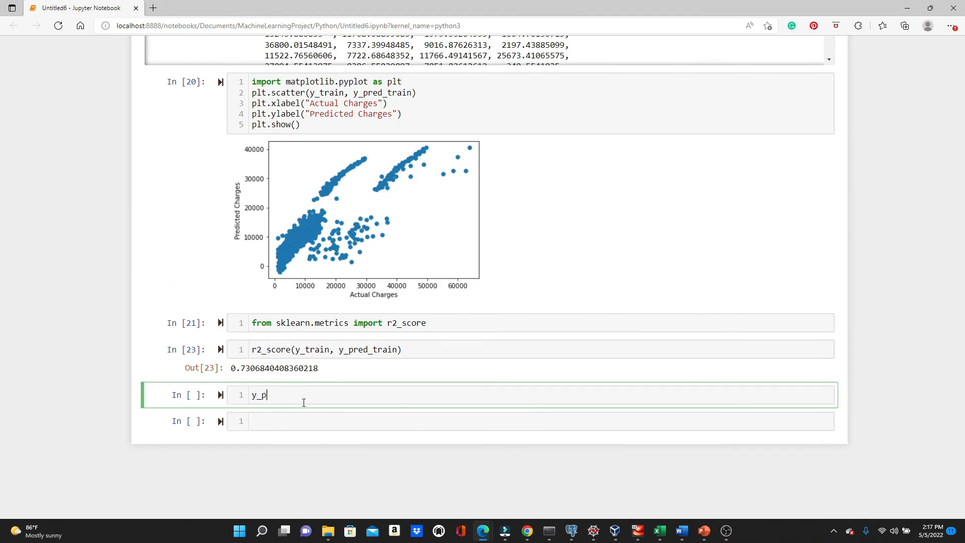
pyautogui.write('red_test')
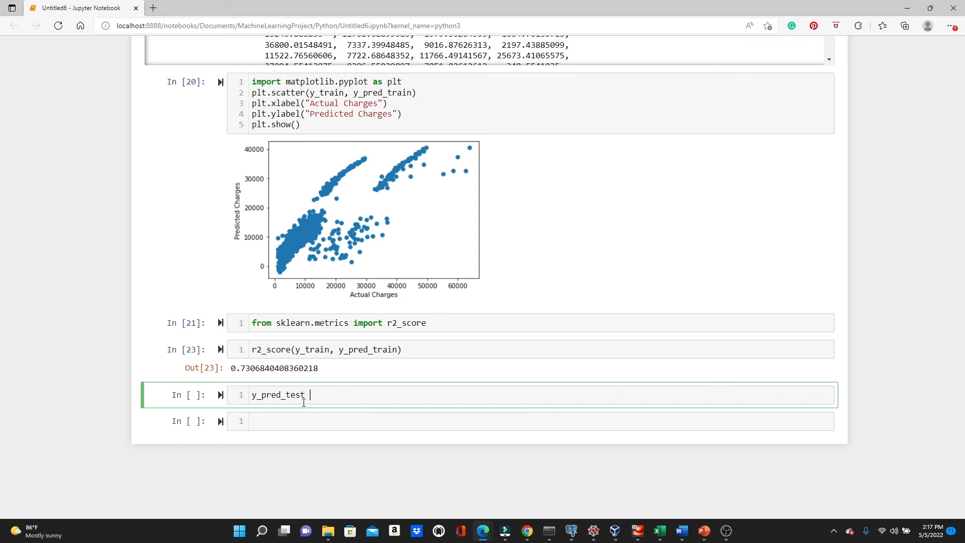
pyautogui.write('= lr.predict(X_test')
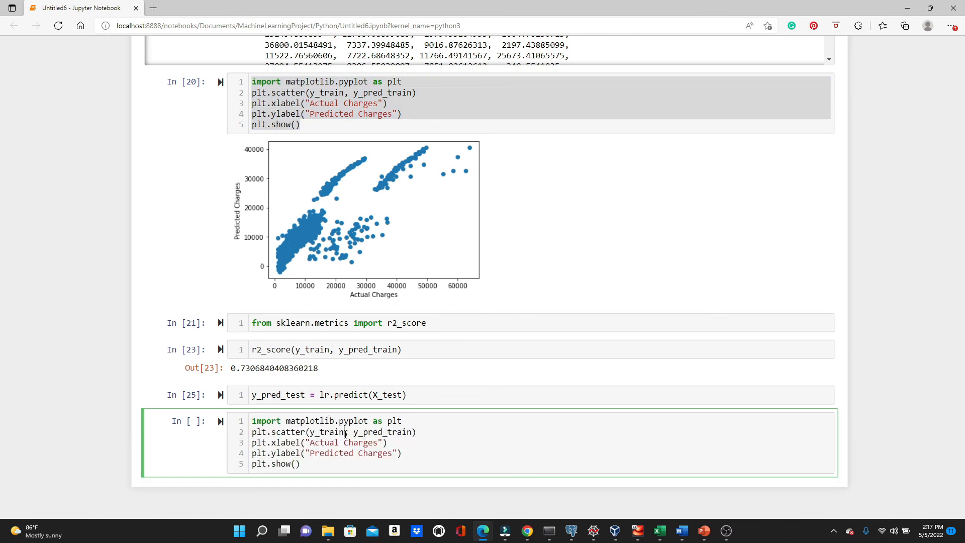
# Adapt the plot code to y_test and y_pred_test and render the test scatter plot.
pyautogui.write('_test')
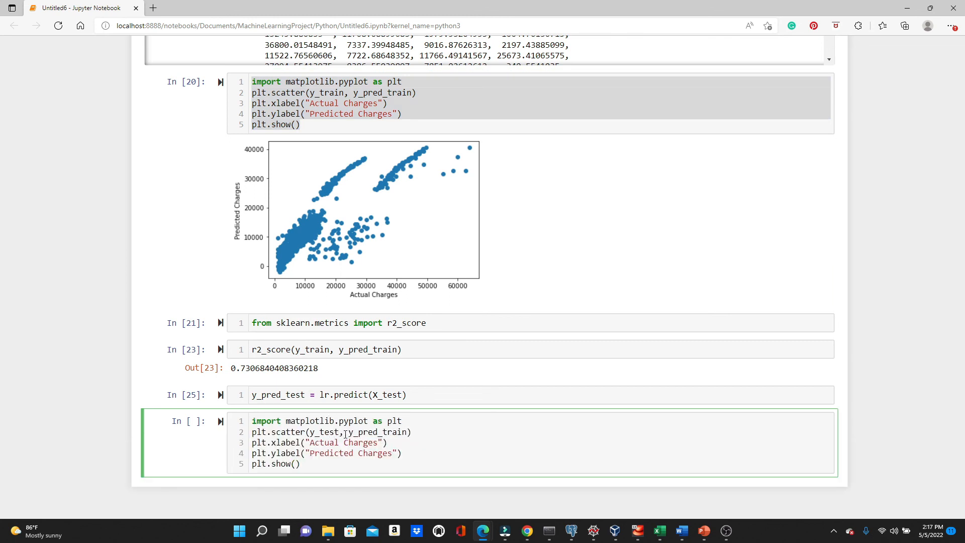
pyautogui.write('y_pred_t')
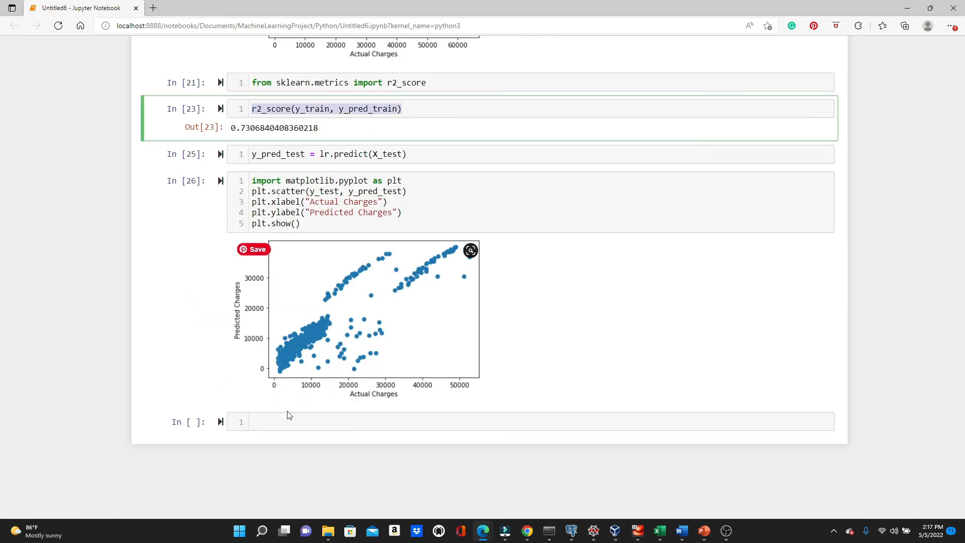
# Compute r2_score(y_test, y_pred_test), about 0.7911, and compare it with the training score.
pyautogui.write('r2_score(y_train, y_pred_train)')
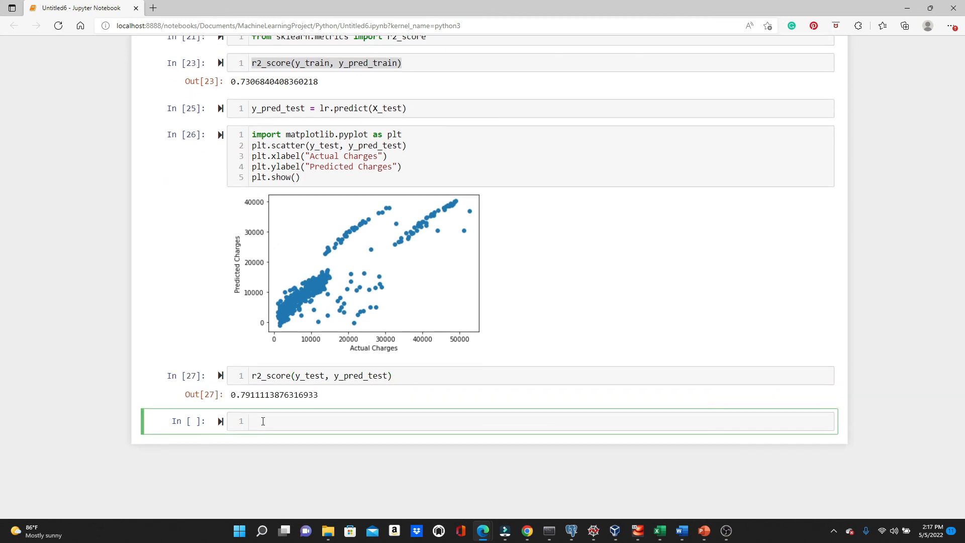
pyautogui.click(265, 421)
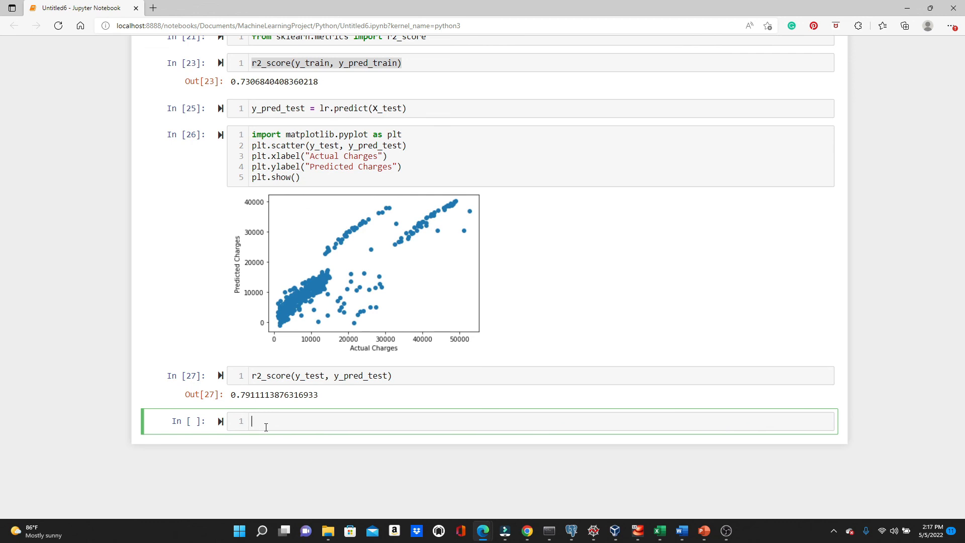
pyautogui.moveTo(323, 402)
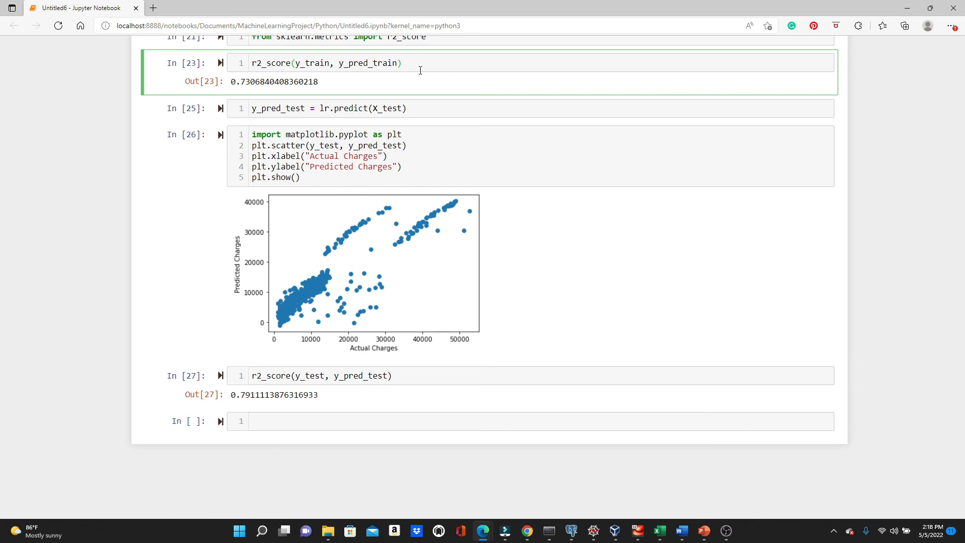
pyautogui.click(418, 62)
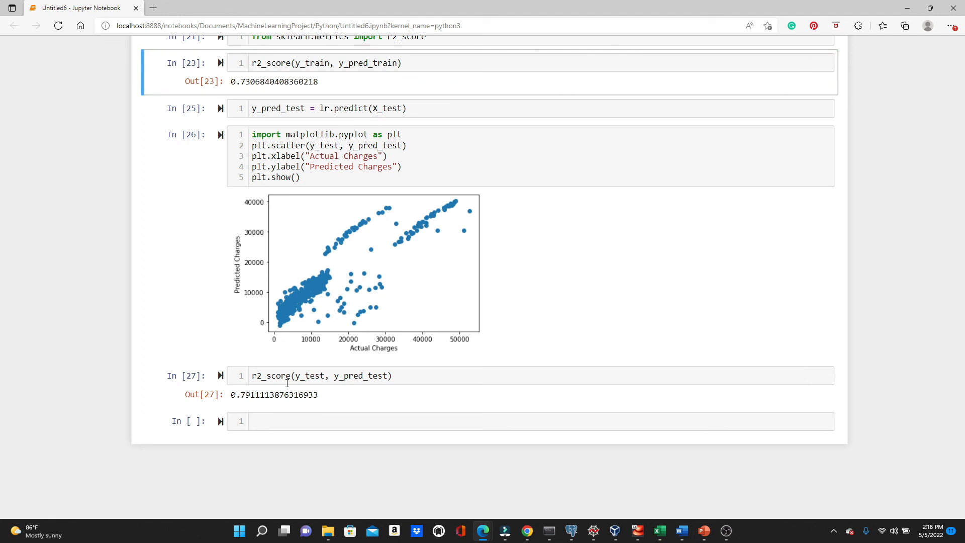
pyautogui.moveTo(266, 394)
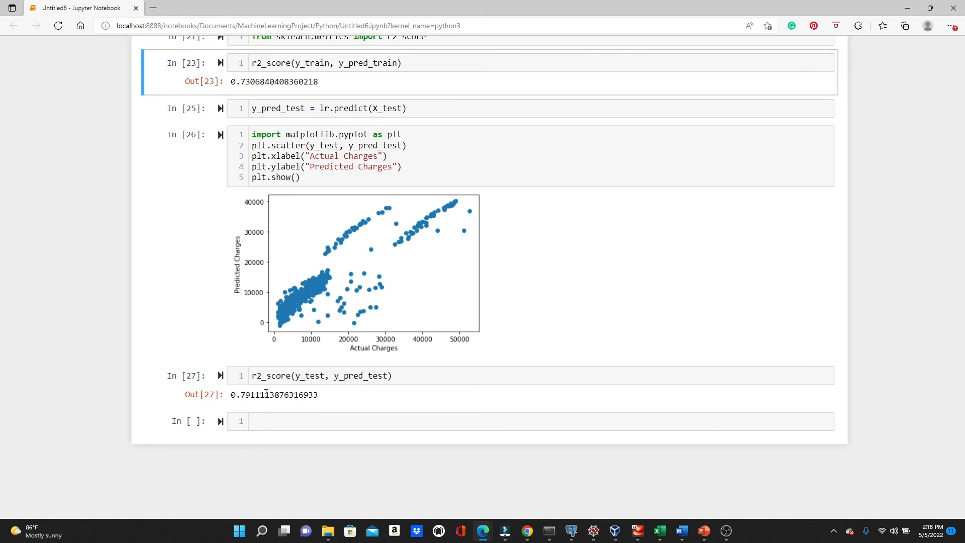